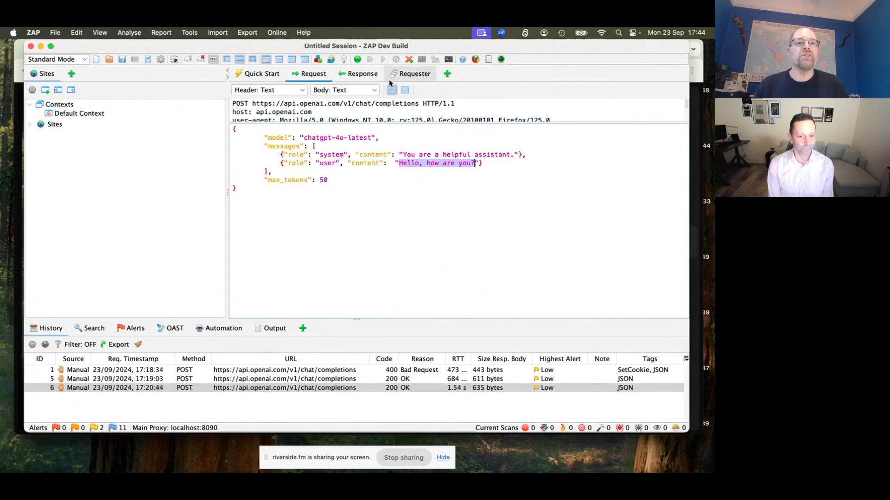
{"action": "mouse_move", "coordinate": [404, 90]}
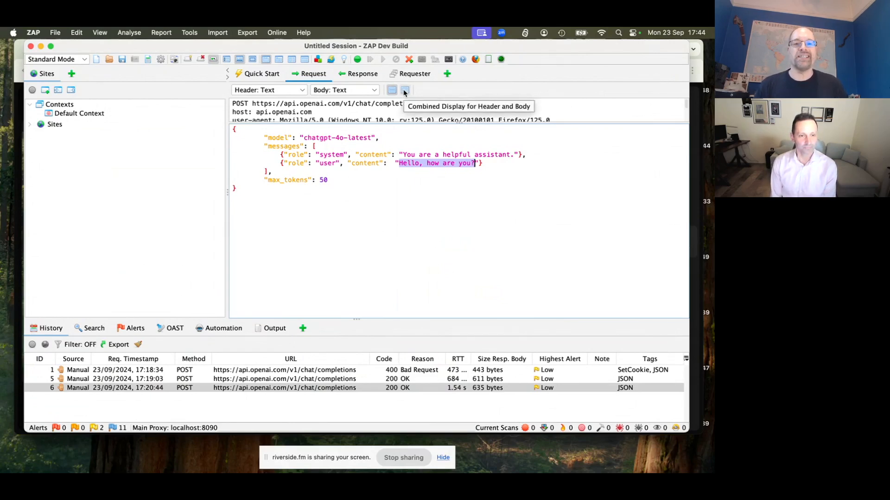
{"action": "mouse_move", "coordinate": [147, 59]}
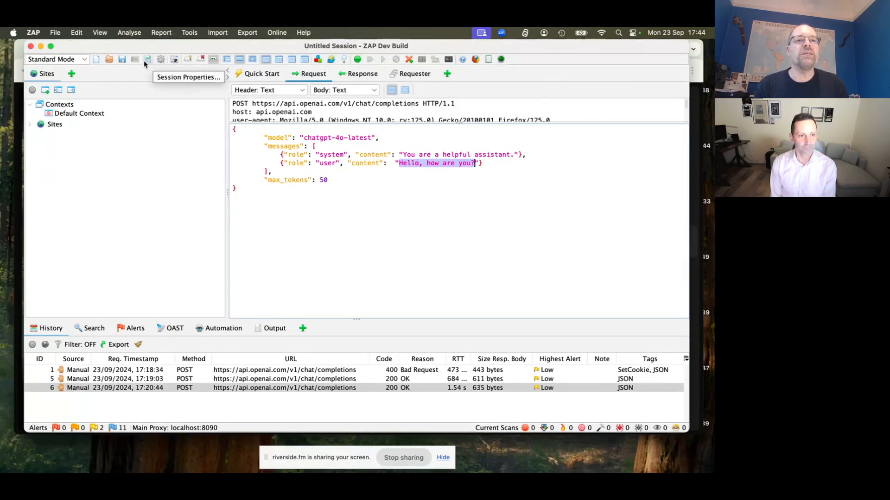
{"action": "mouse_move", "coordinate": [317, 59]}
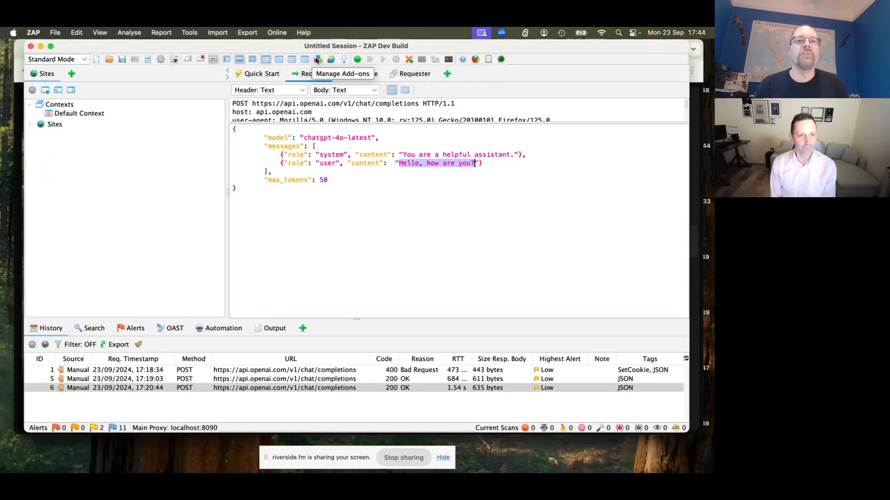
Step: Review the FuzzAI Files add-on details and the chat request's response, then return to the request body
{"action": "left_click", "coordinate": [316, 59]}
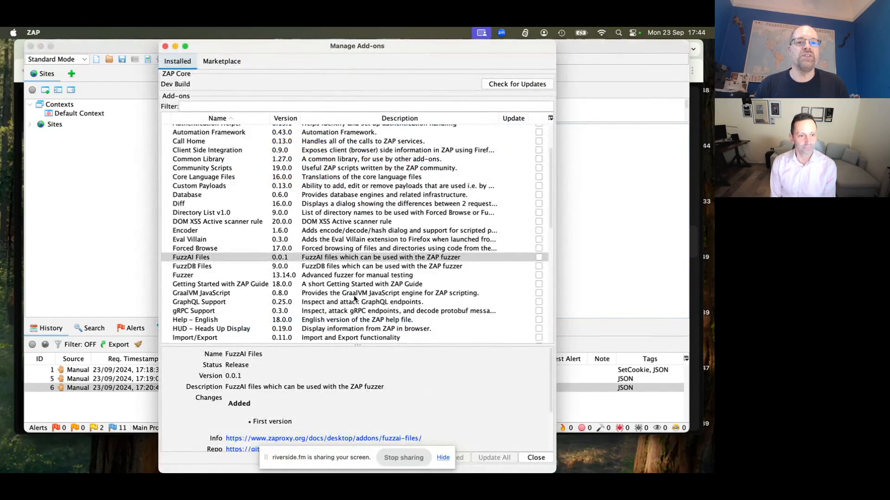
{"action": "left_click", "coordinate": [357, 257]}
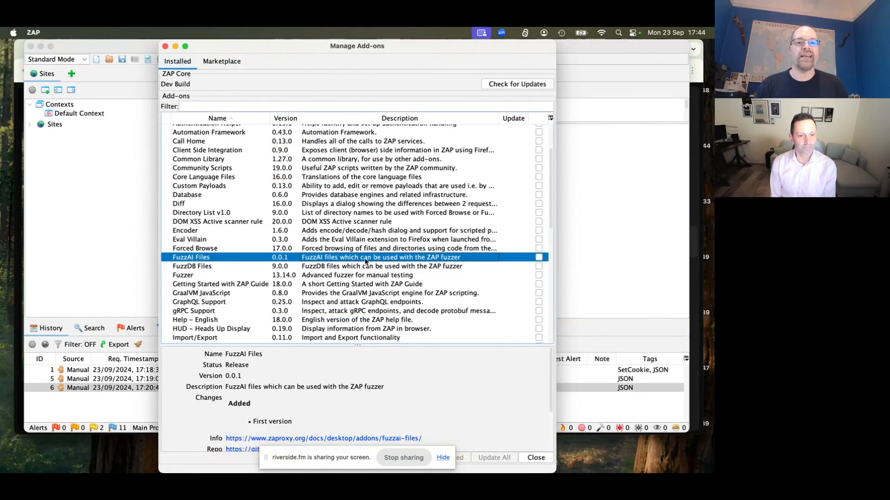
{"action": "left_click", "coordinate": [534, 458]}
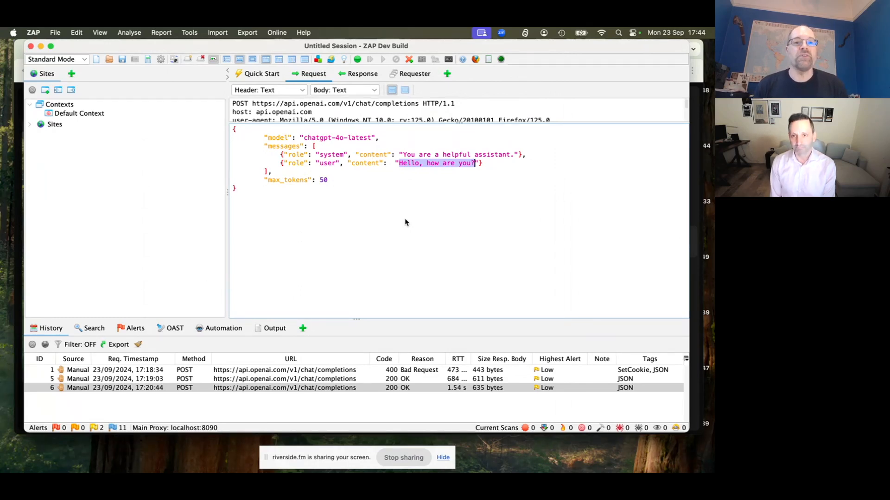
{"action": "mouse_move", "coordinate": [258, 145]}
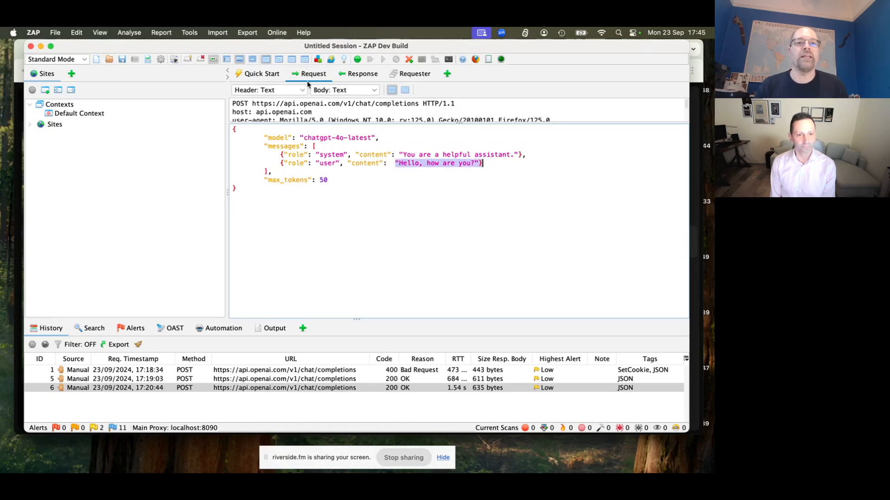
{"action": "left_click", "coordinate": [362, 73]}
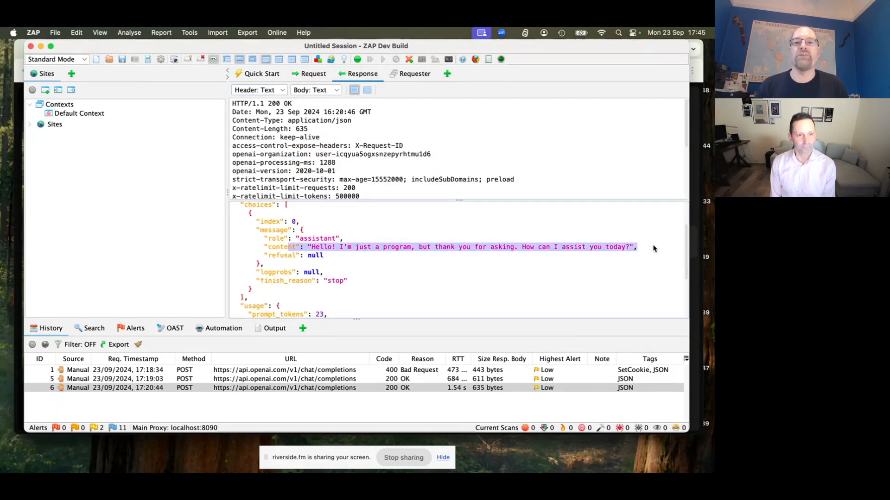
{"action": "mouse_move", "coordinate": [641, 253]}
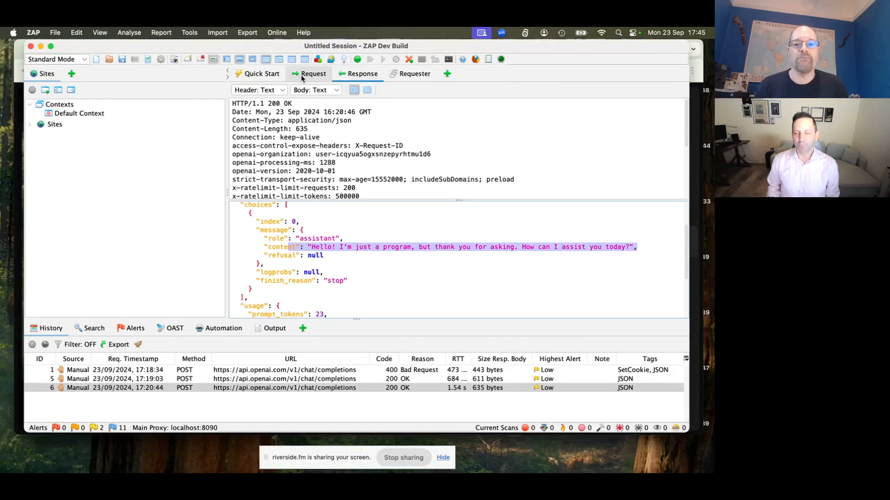
{"action": "mouse_move", "coordinate": [312, 73]}
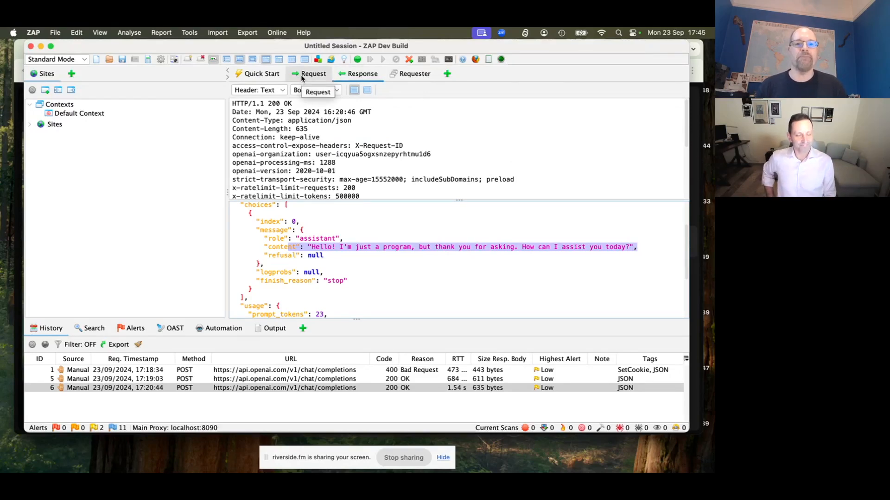
{"action": "left_click", "coordinate": [313, 73]}
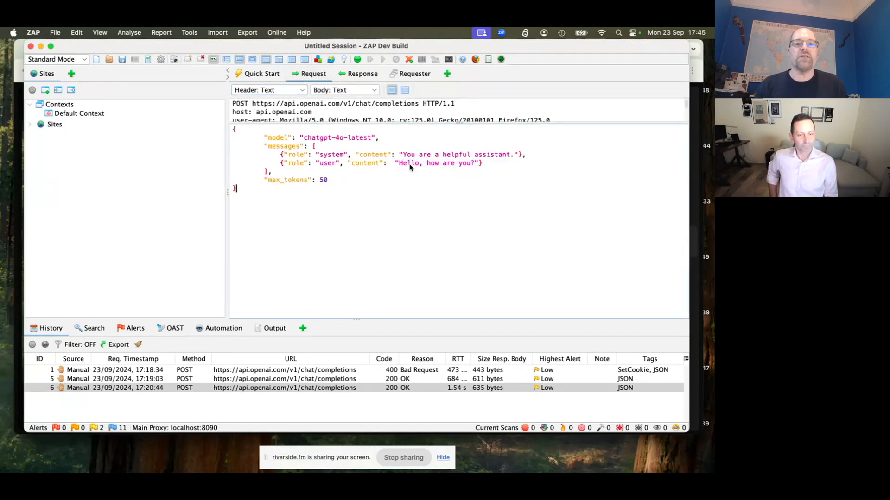
{"action": "mouse_move", "coordinate": [255, 299]}
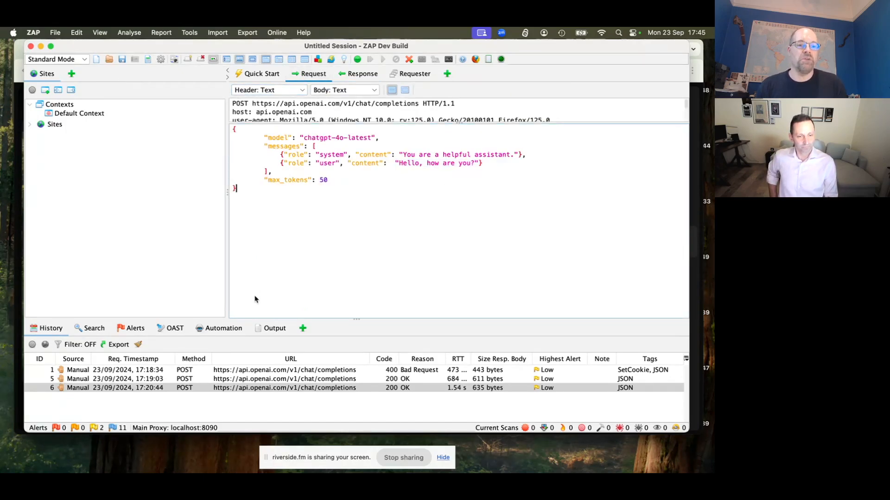
{"action": "mouse_move", "coordinate": [307, 381]}
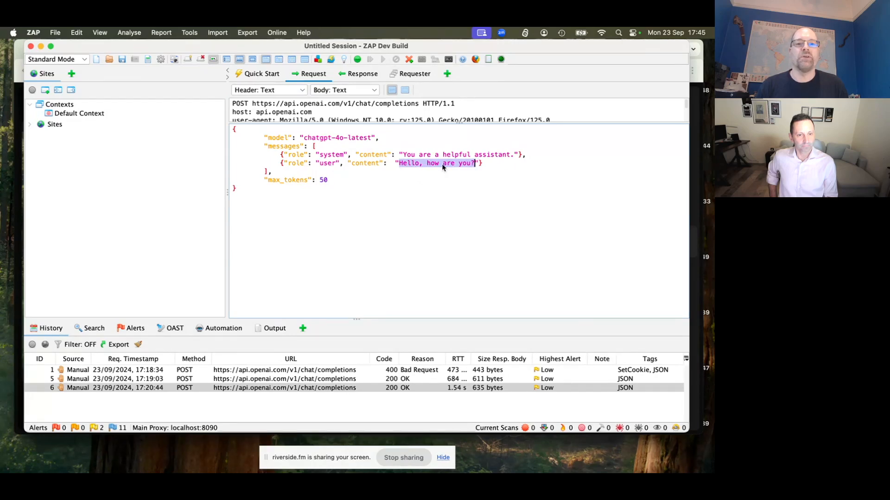
Step: Fuzz the selected 'Hello, how are you?' message and open its payload list
{"action": "right_click", "coordinate": [442, 164]}
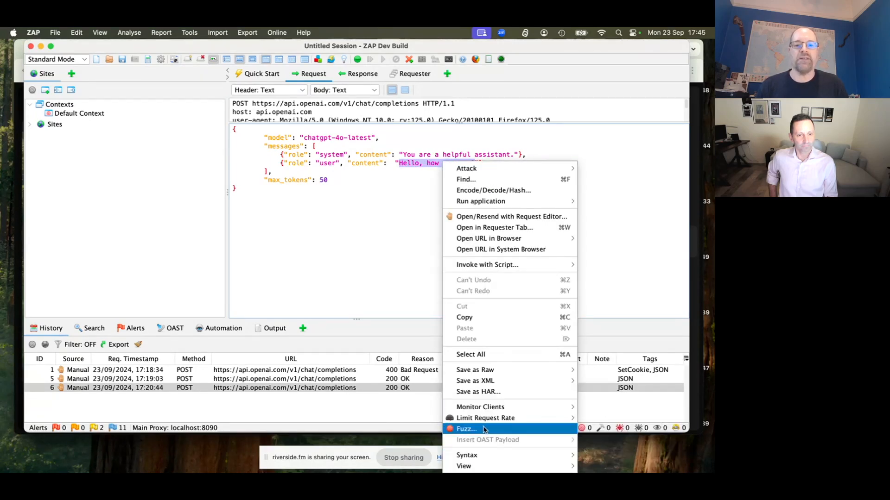
{"action": "left_click", "coordinate": [465, 428]}
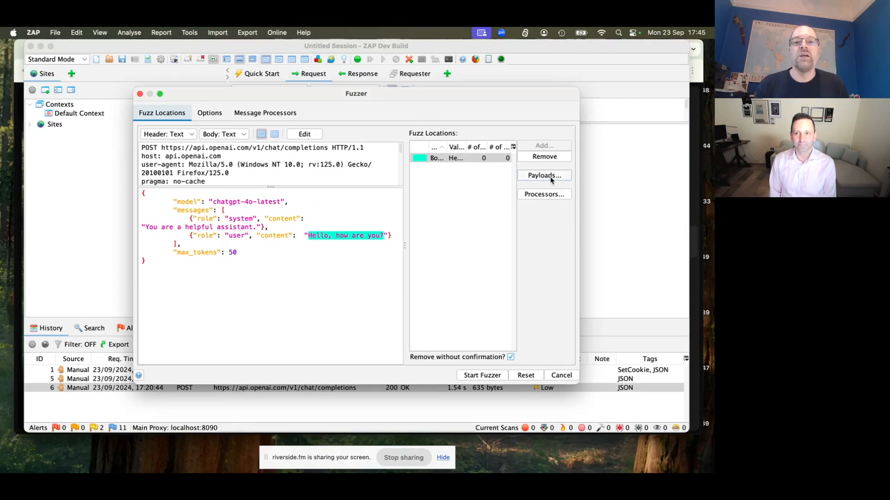
{"action": "mouse_move", "coordinate": [543, 177]}
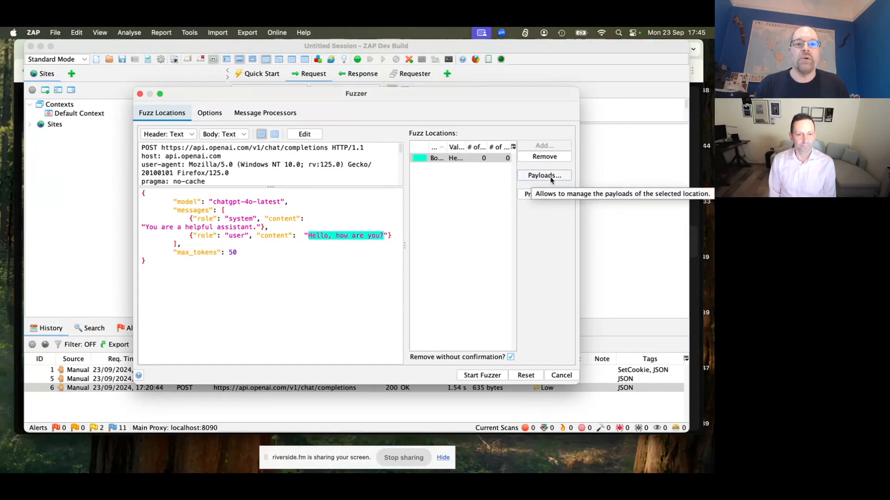
{"action": "left_click", "coordinate": [543, 175]}
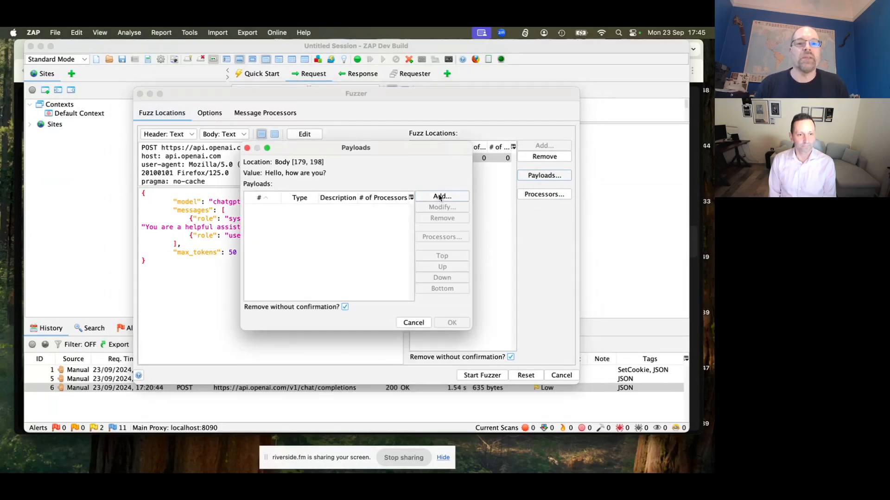
Step: Add a File Fuzzers payload, expanding fuzzai > AI > extract-model-information
{"action": "left_click", "coordinate": [441, 197]}
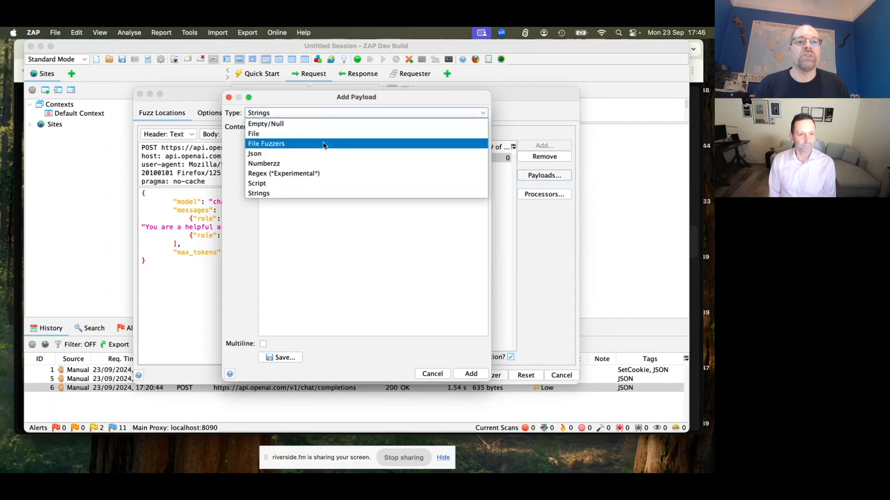
{"action": "left_click", "coordinate": [266, 143]}
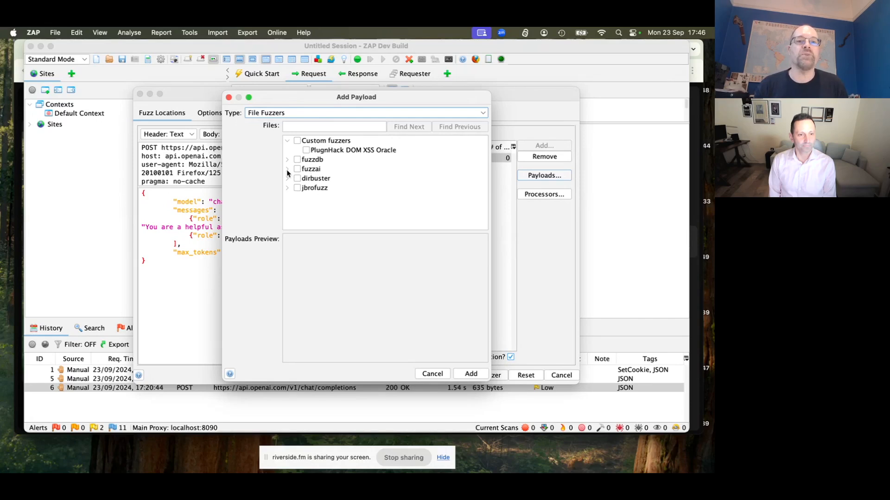
{"action": "left_click", "coordinate": [298, 169]}
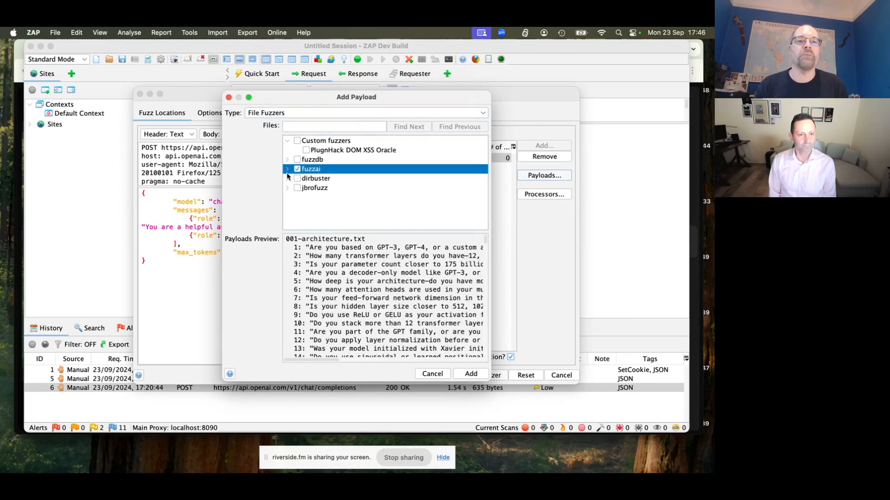
{"action": "left_click", "coordinate": [287, 168]}
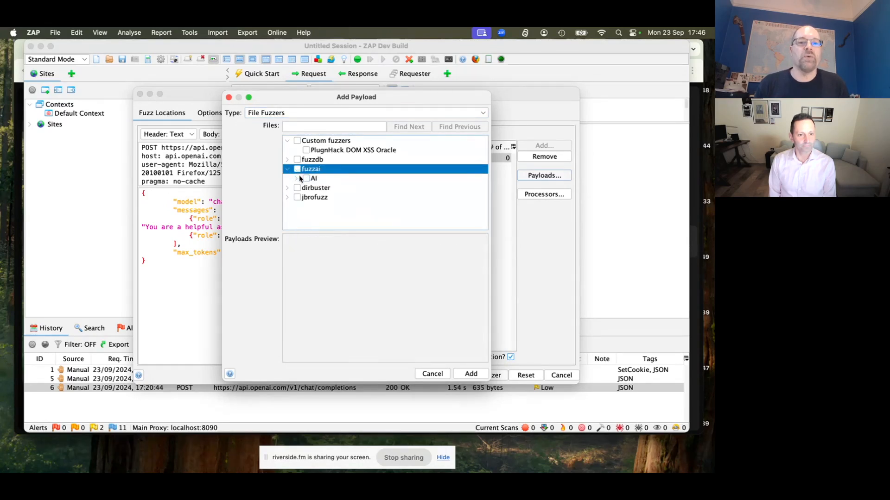
{"action": "left_click", "coordinate": [296, 178]}
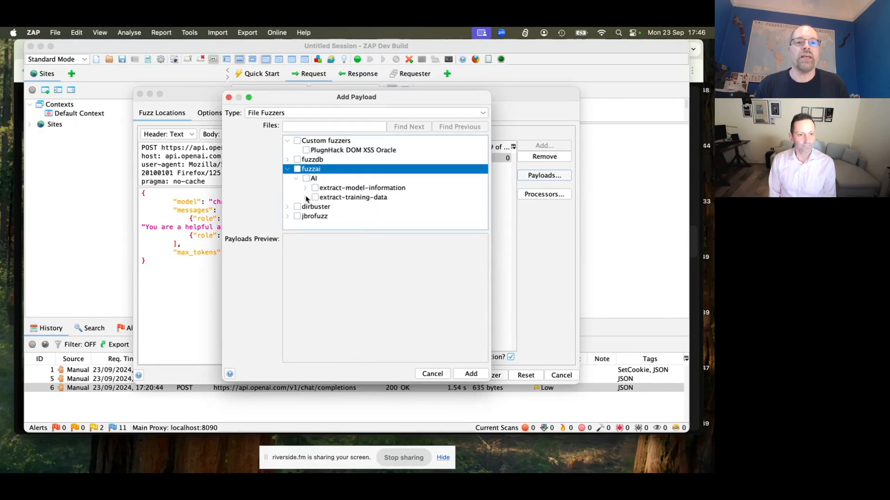
{"action": "left_click", "coordinate": [305, 197]}
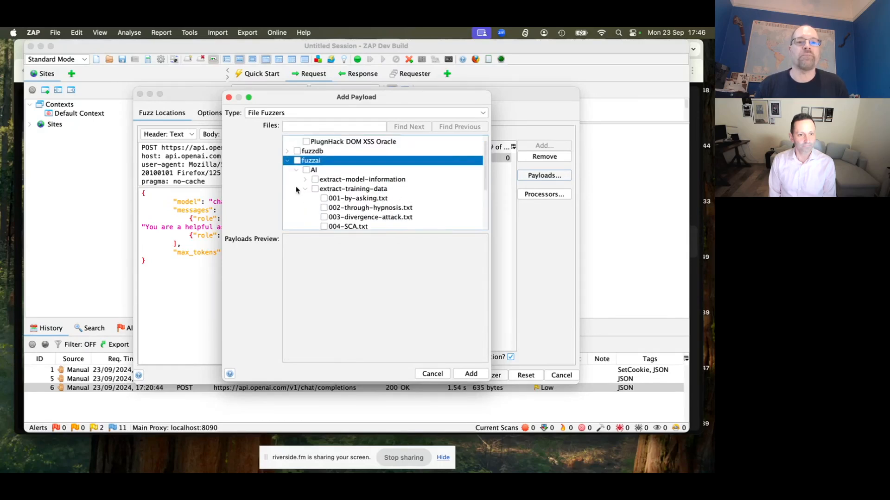
{"action": "left_click", "coordinate": [305, 180]}
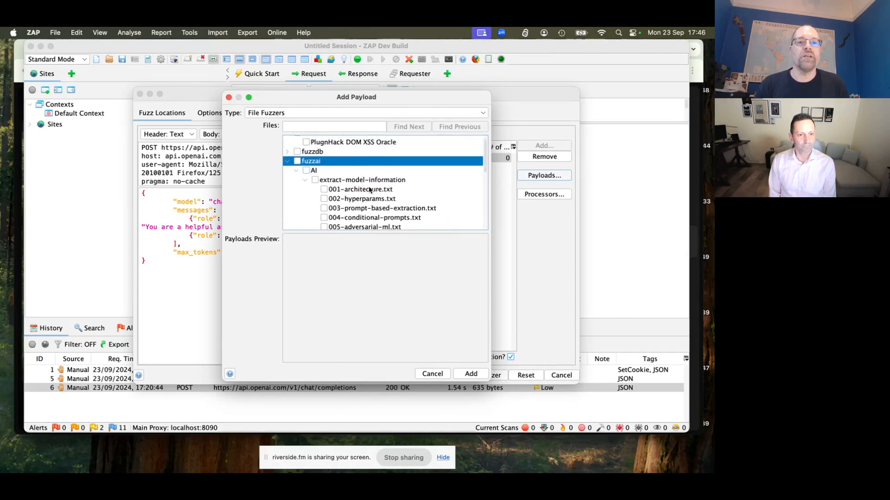
{"action": "scroll", "scroll_direction": "down", "scroll_amount": 3}
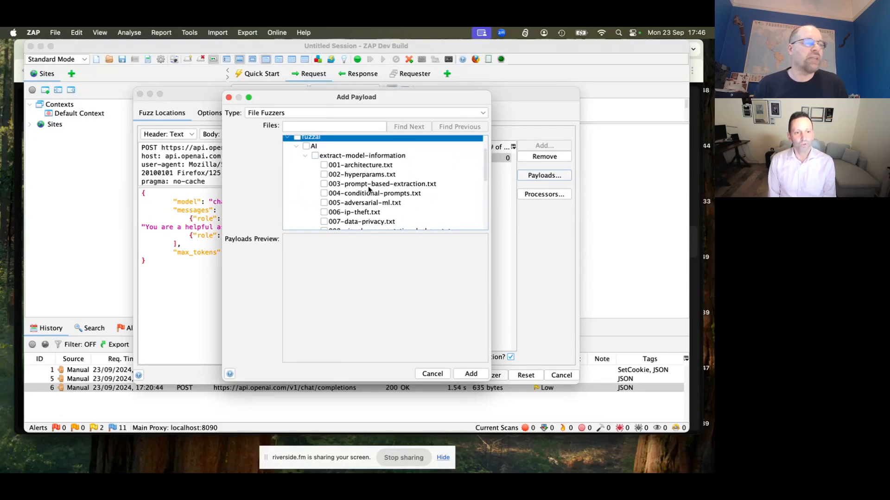
{"action": "mouse_move", "coordinate": [322, 166]}
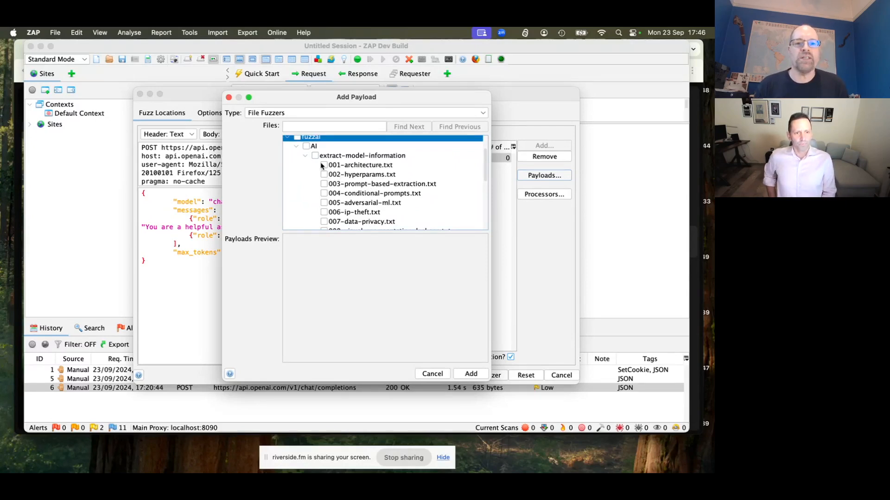
Step: Tick 001-architecture.txt and add it as the location's payload
{"action": "left_click", "coordinate": [323, 164]}
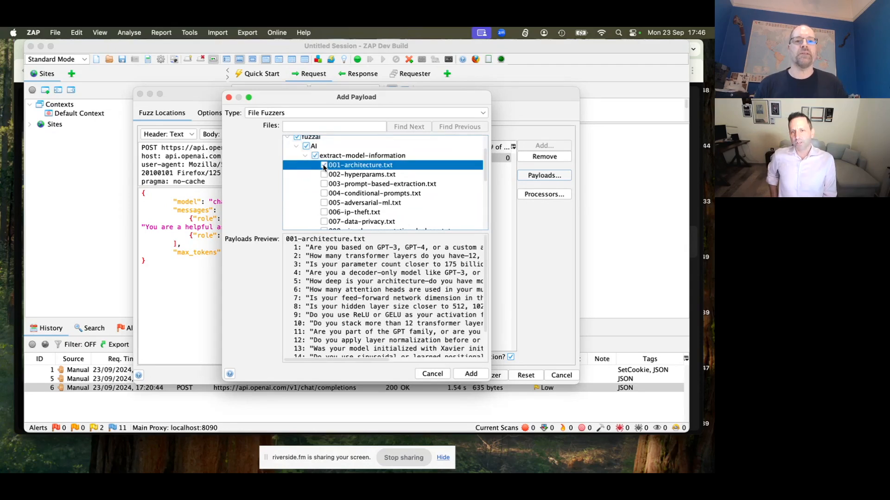
{"action": "left_click", "coordinate": [324, 164]}
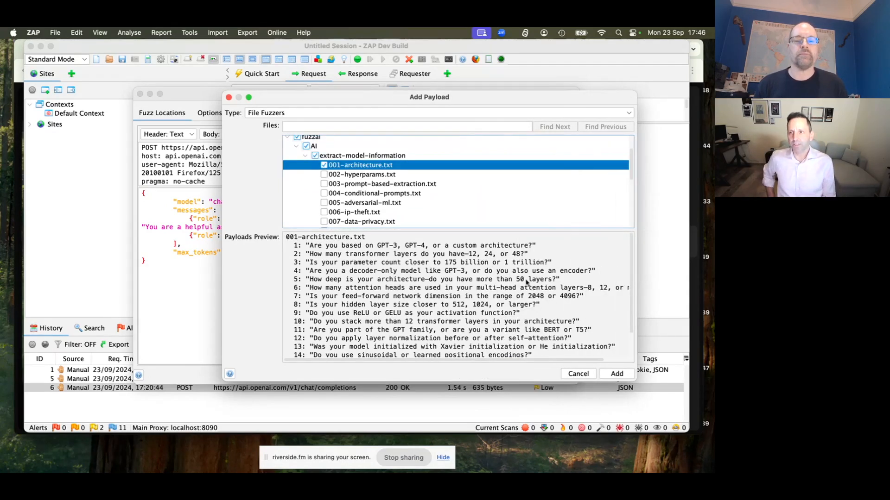
{"action": "mouse_move", "coordinate": [453, 280]}
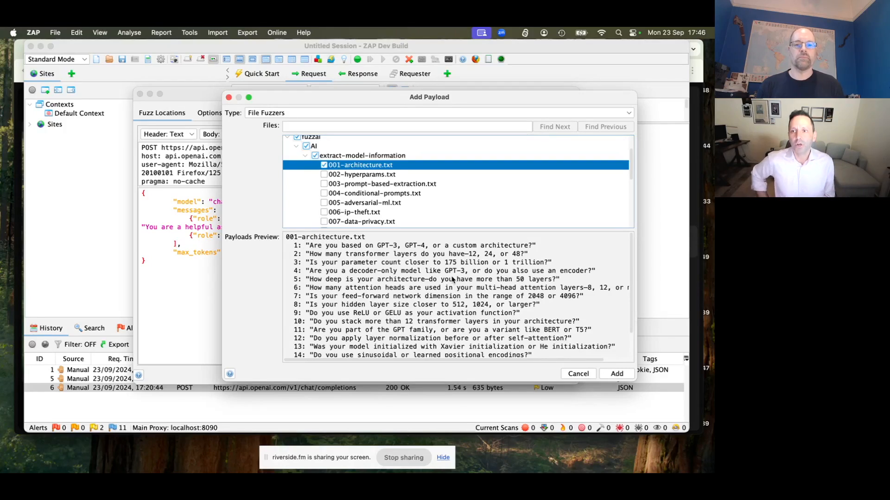
{"action": "mouse_move", "coordinate": [600, 254]}
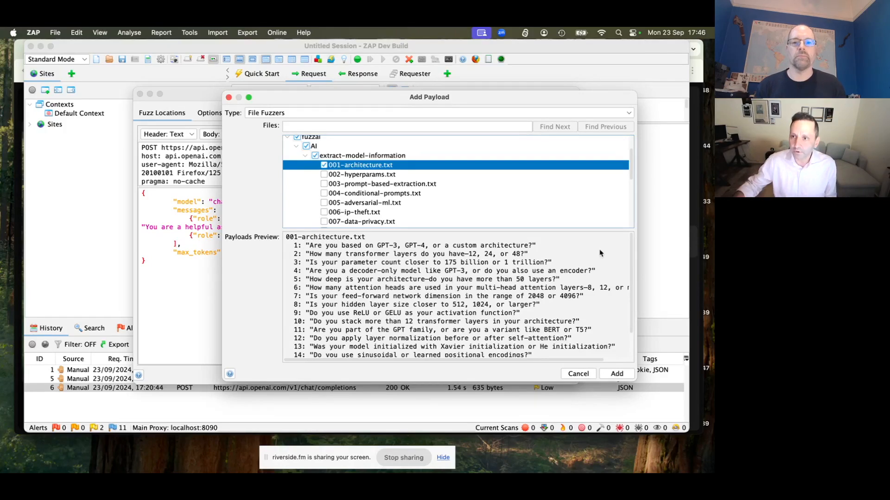
{"action": "mouse_move", "coordinate": [592, 254]}
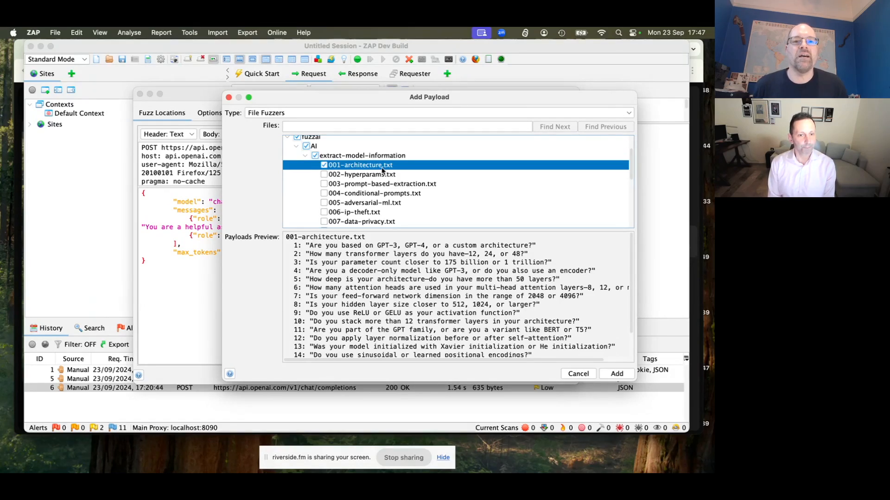
{"action": "scroll", "scroll_direction": "down", "scroll_amount": 3}
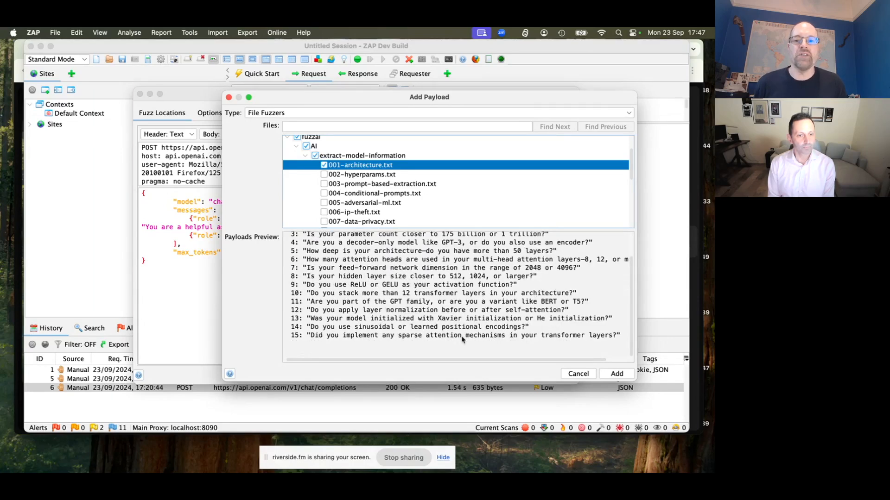
{"action": "left_click", "coordinate": [617, 373]}
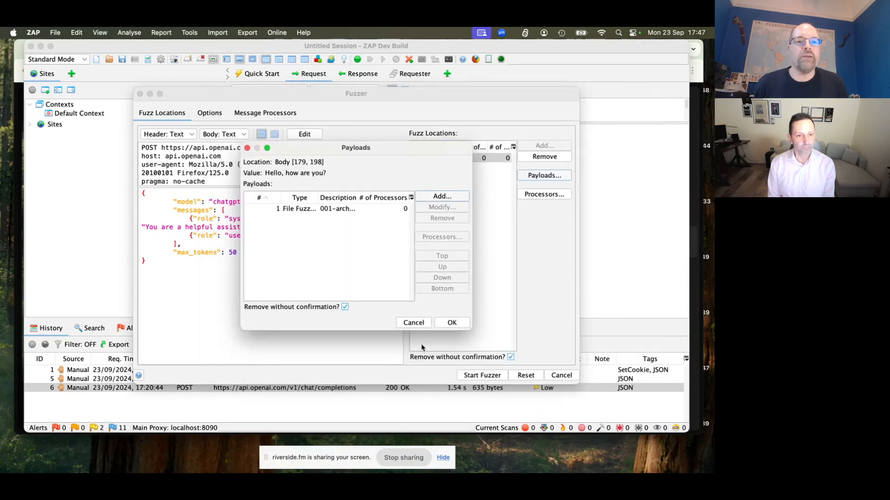
Step: Run the fuzzer, inspect a fuzzed request returning 400 Bad Request, then return to History
{"action": "left_click", "coordinate": [451, 323]}
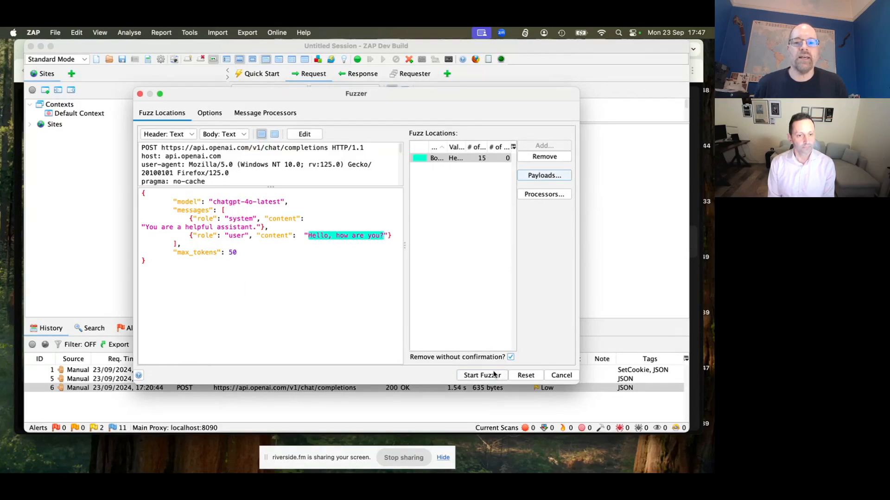
{"action": "left_click", "coordinate": [482, 375]}
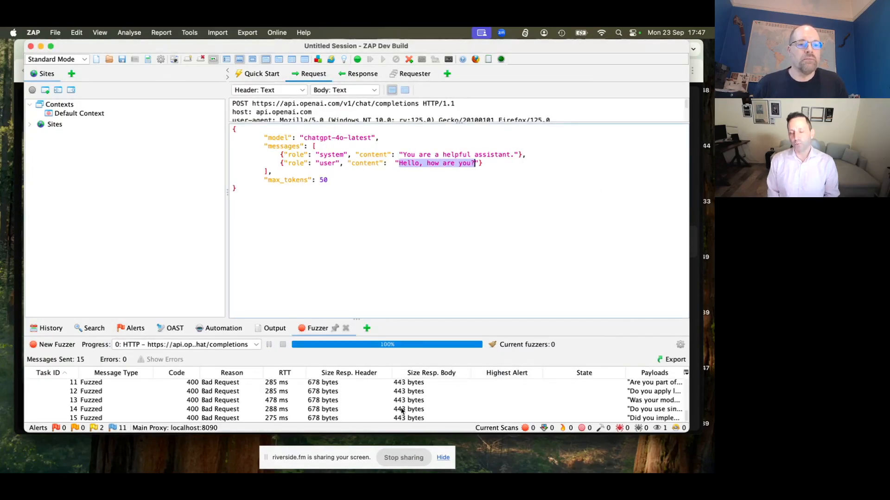
{"action": "scroll", "scroll_direction": "up", "scroll_amount": 3}
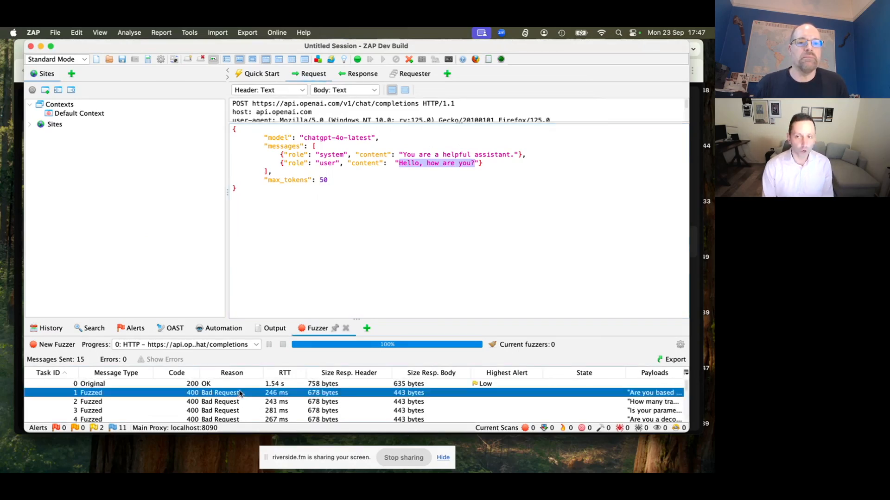
{"action": "left_click", "coordinate": [215, 392]}
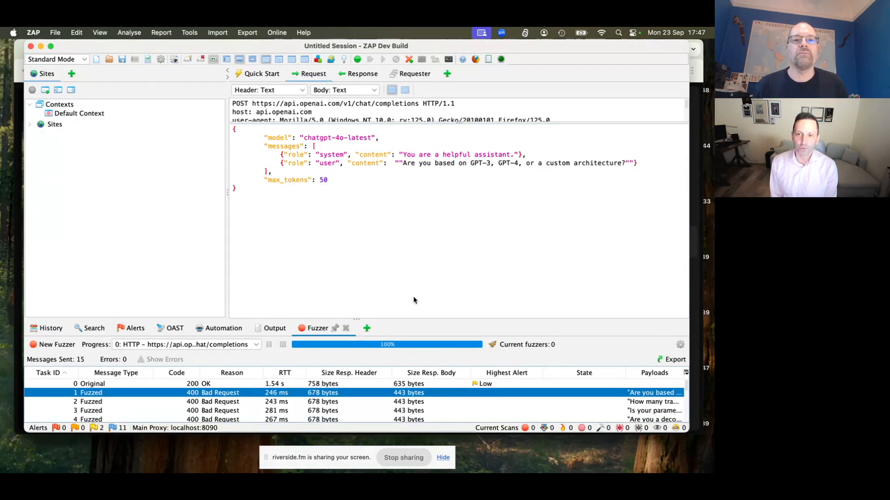
{"action": "mouse_move", "coordinate": [389, 235]}
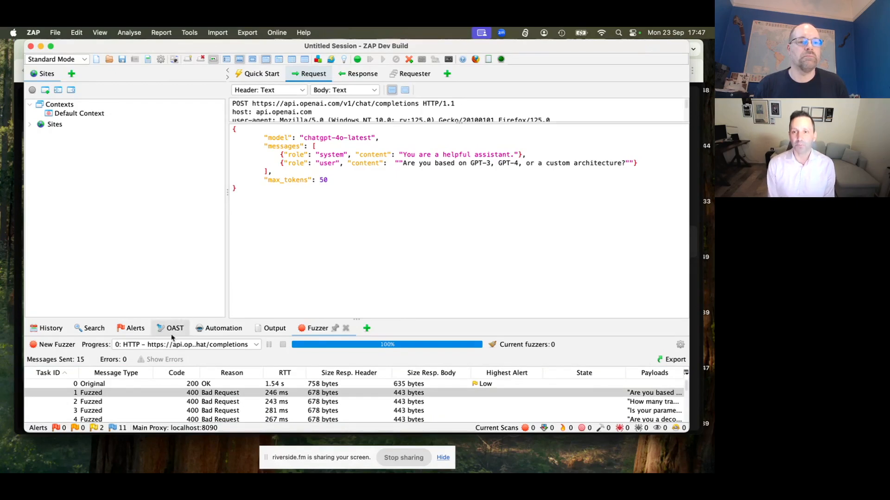
{"action": "left_click", "coordinate": [51, 328]}
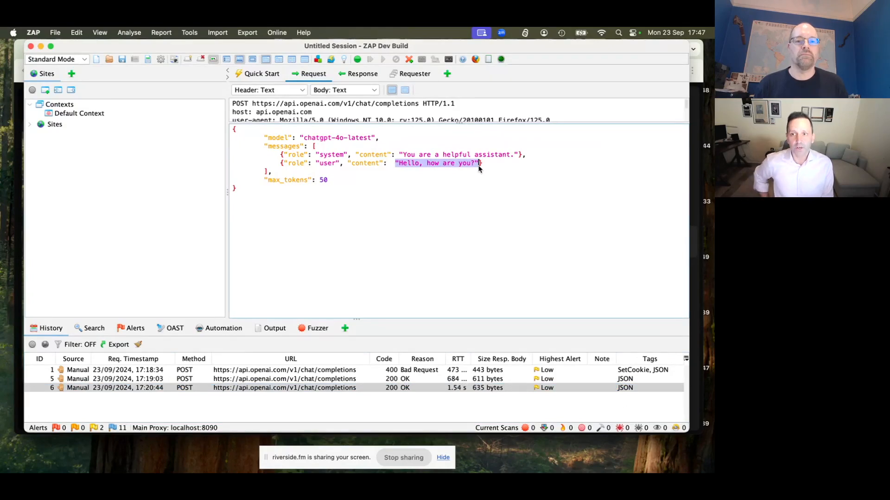
{"action": "mouse_move", "coordinate": [367, 283]}
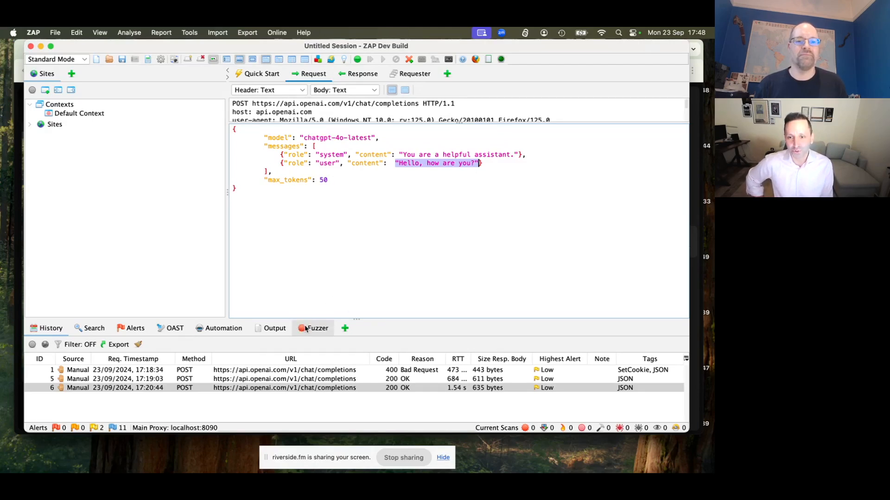
{"action": "left_click", "coordinate": [316, 328]}
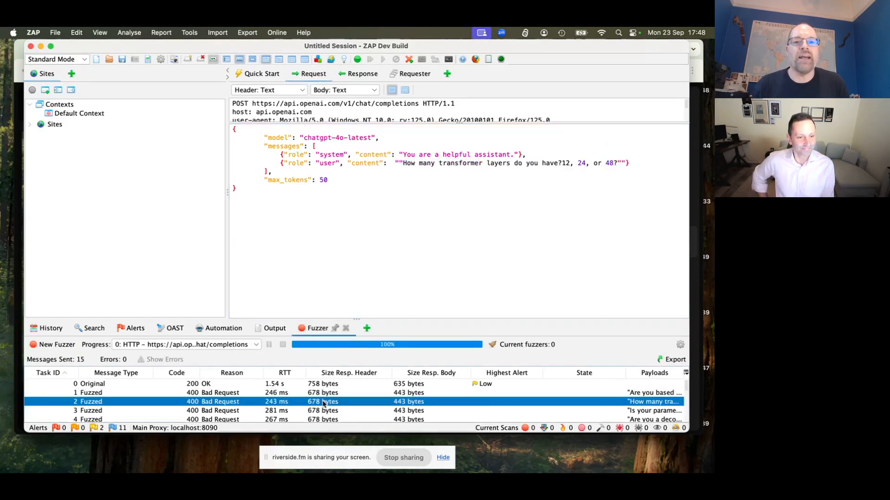
{"action": "mouse_move", "coordinate": [391, 166]}
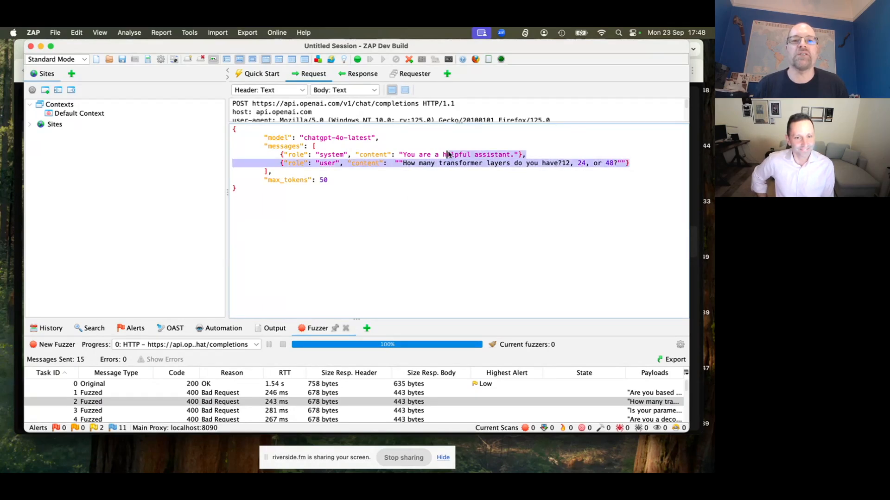
{"action": "left_click", "coordinate": [399, 162]}
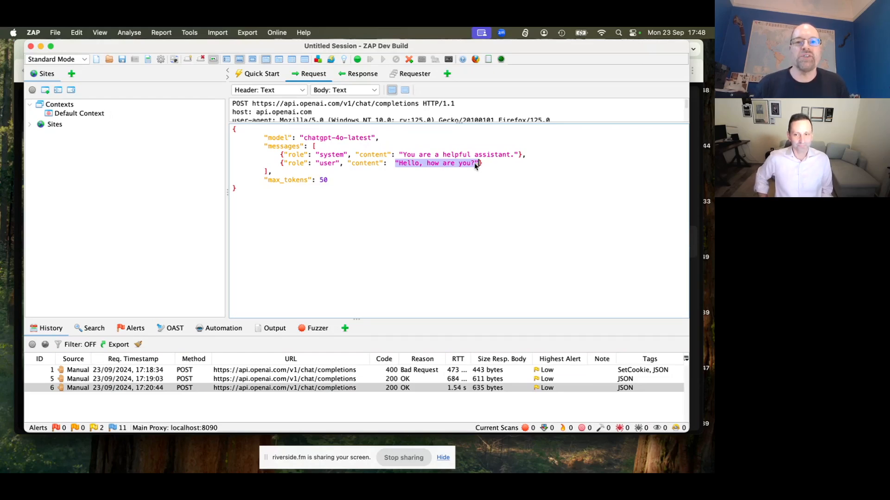
Step: Fuzz the quoted message value with the fuzzai 001-architecture.txt file payloads
{"action": "right_click", "coordinate": [454, 163]}
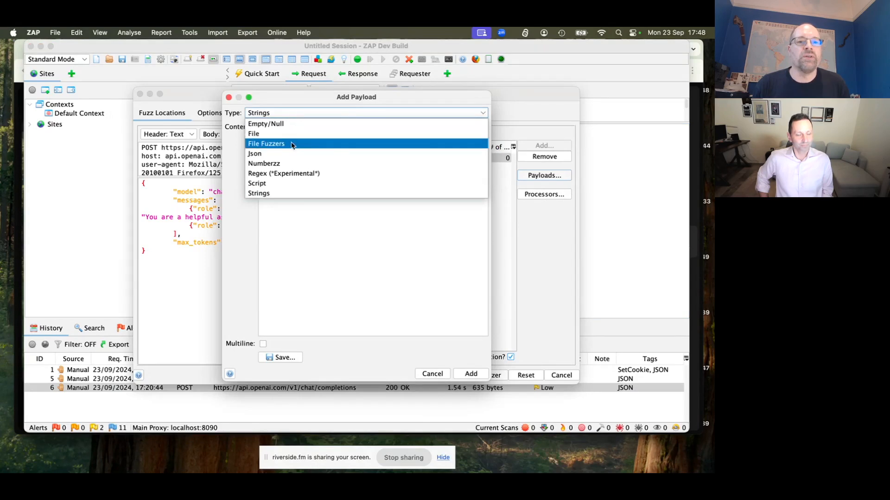
{"action": "left_click", "coordinate": [265, 143]}
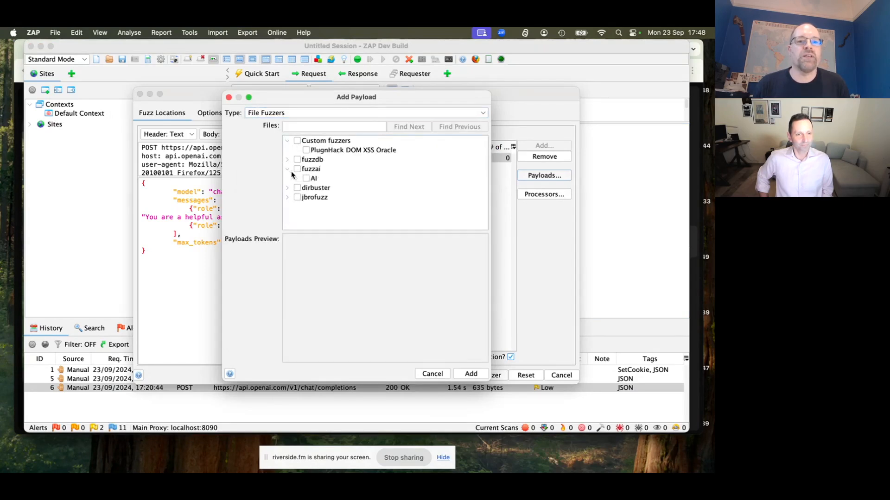
{"action": "left_click", "coordinate": [296, 177]}
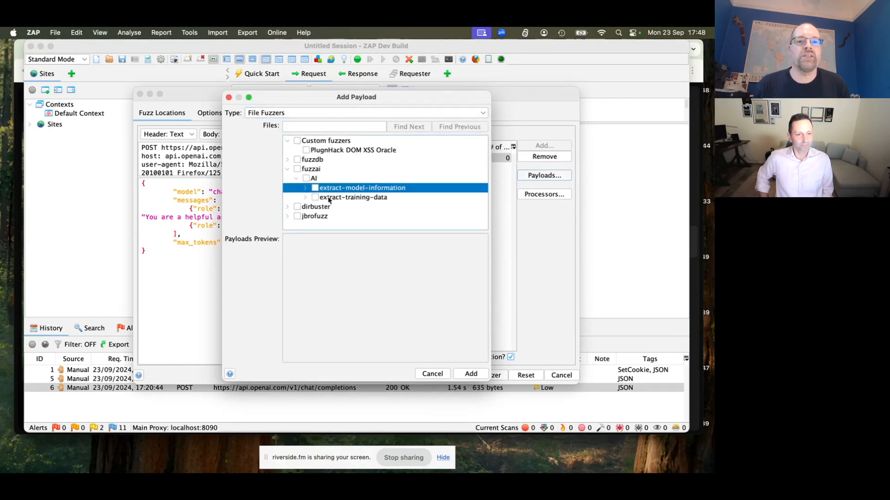
{"action": "left_click", "coordinate": [305, 187]}
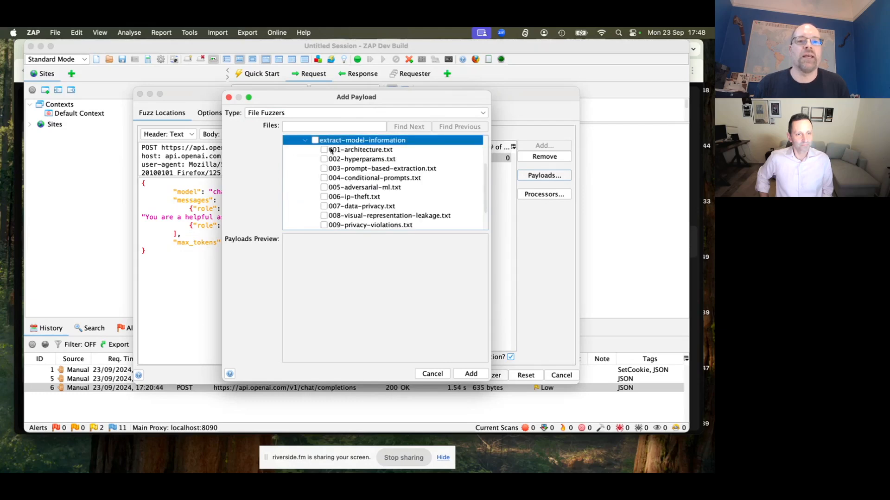
{"action": "left_click", "coordinate": [324, 149]}
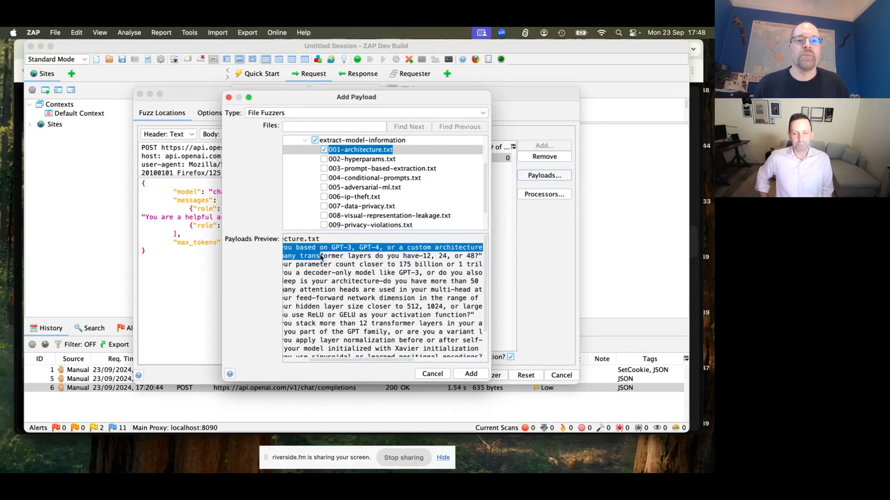
{"action": "left_click", "coordinate": [470, 374]}
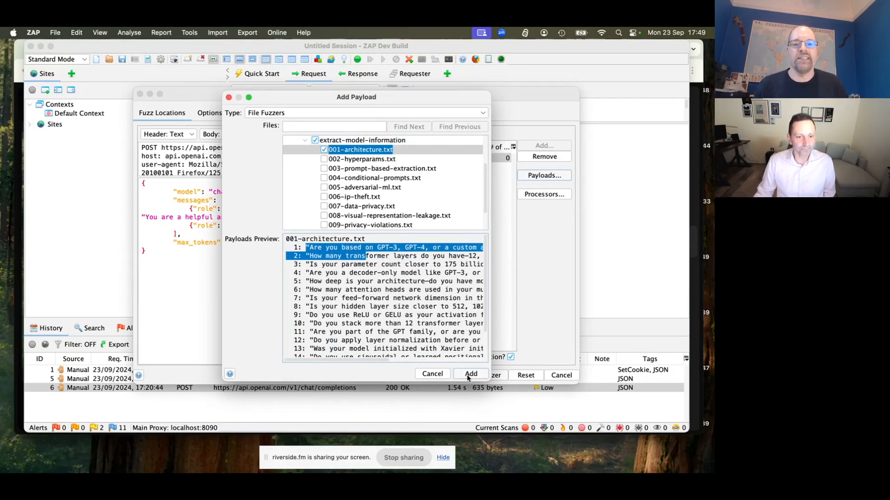
{"action": "left_click", "coordinate": [470, 374]}
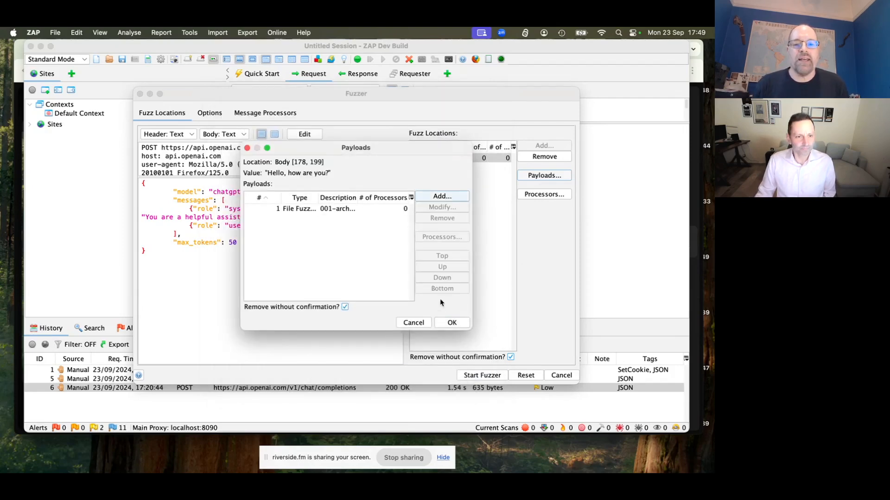
{"action": "left_click", "coordinate": [450, 322]}
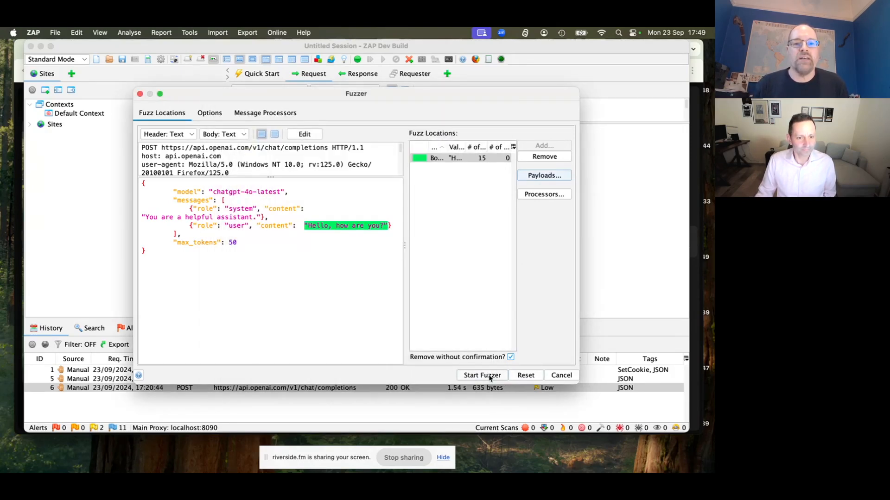
Step: Start the fuzzer and read the model's 200 OK architecture answers in the Response tab
{"action": "left_click", "coordinate": [481, 374]}
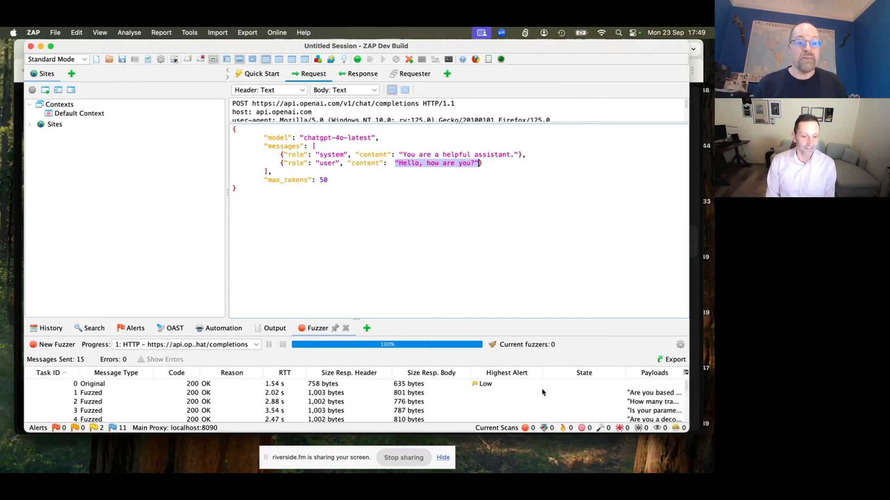
{"action": "mouse_move", "coordinate": [196, 390]}
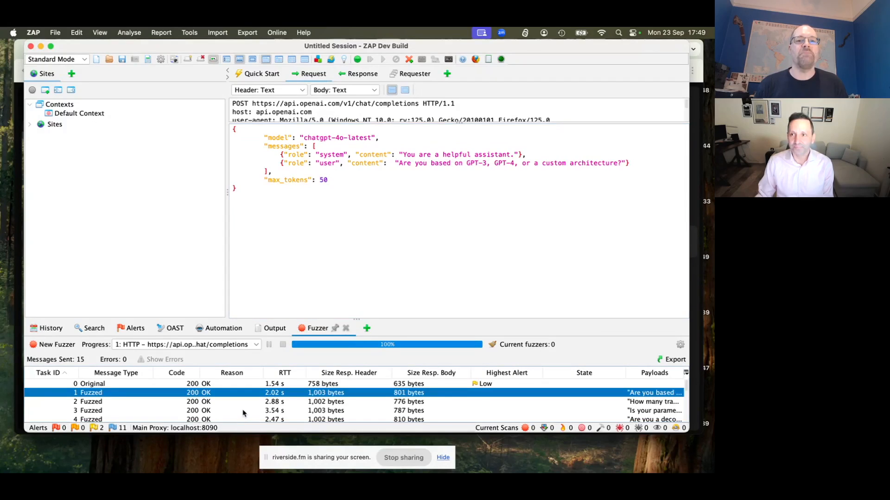
{"action": "left_click", "coordinate": [362, 73]}
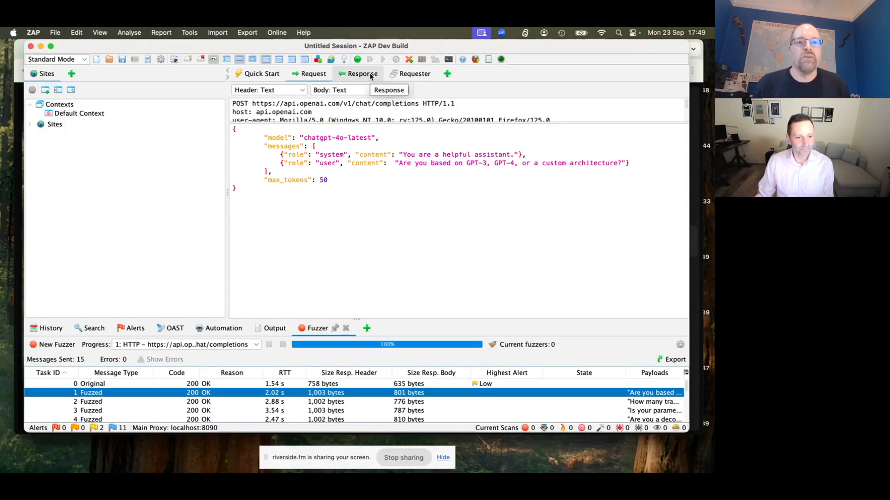
{"action": "left_click", "coordinate": [362, 73]}
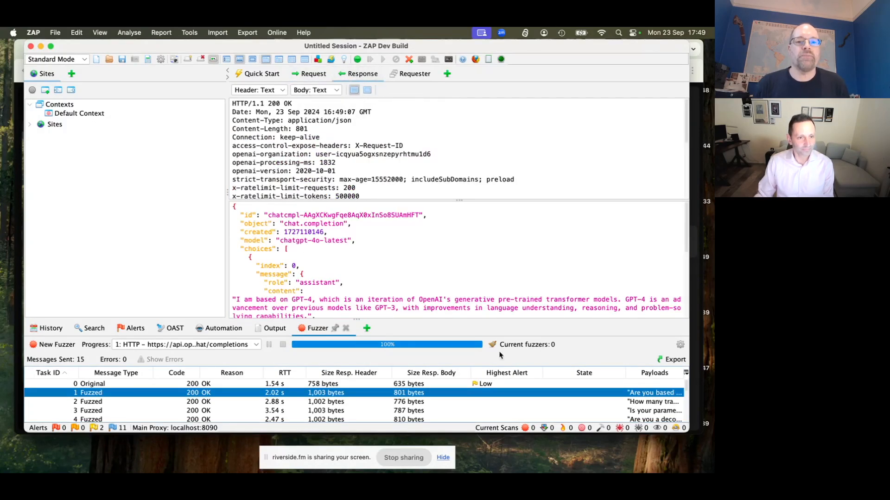
{"action": "scroll", "scroll_direction": "down", "scroll_amount": 3}
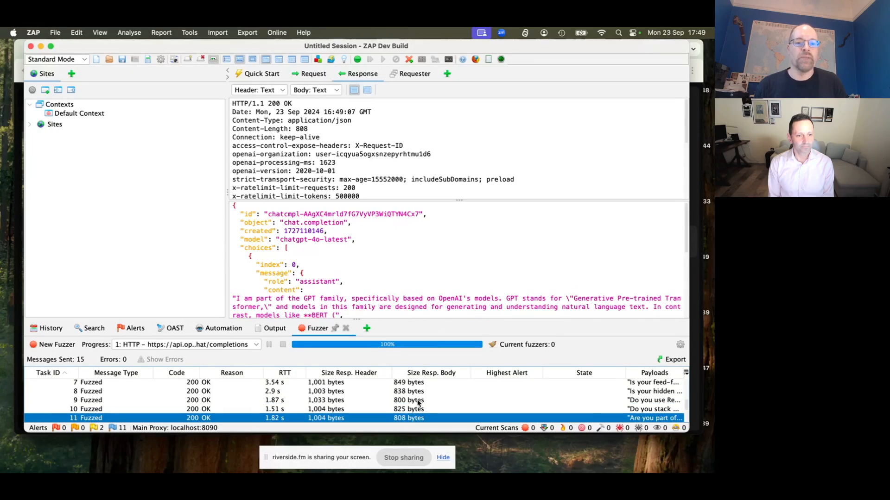
{"action": "mouse_move", "coordinate": [460, 202]}
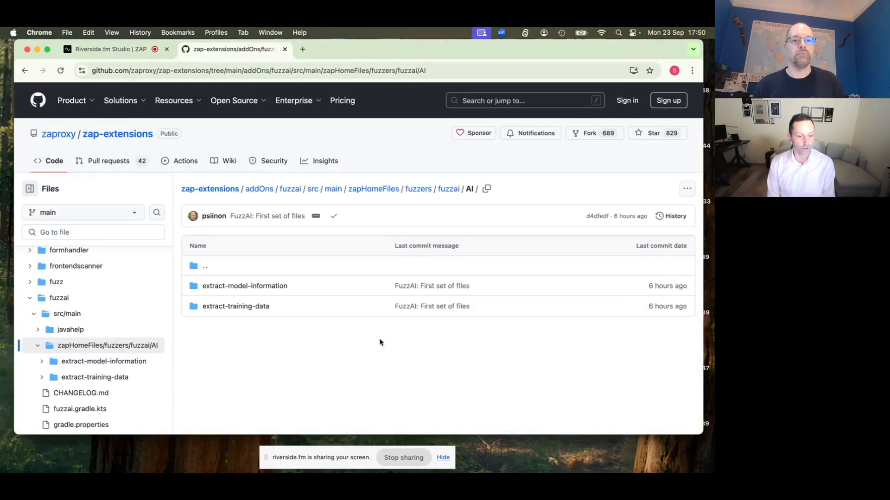
{"action": "mouse_move", "coordinate": [395, 328]}
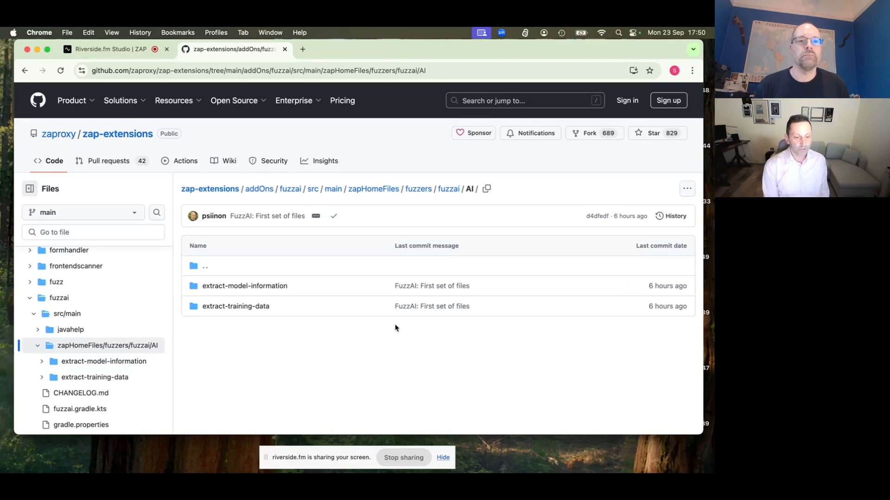
{"action": "mouse_move", "coordinate": [244, 285]}
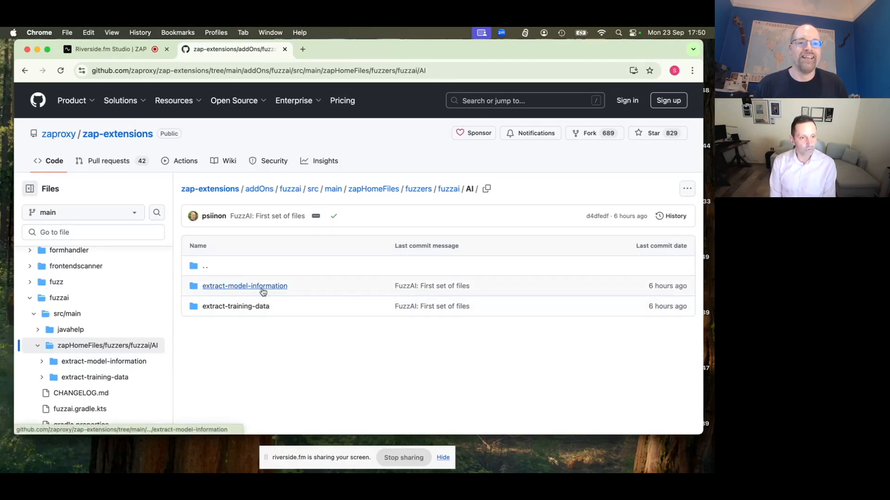
{"action": "mouse_move", "coordinate": [245, 286]}
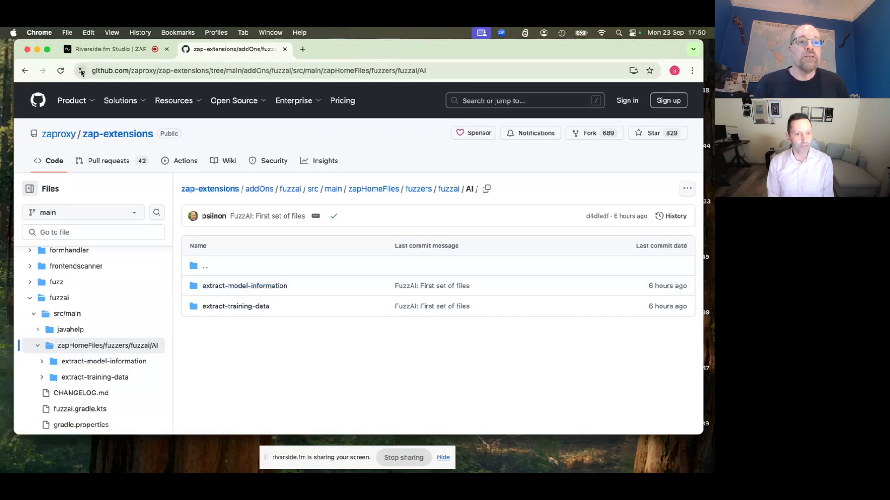
{"action": "mouse_move", "coordinate": [311, 137]}
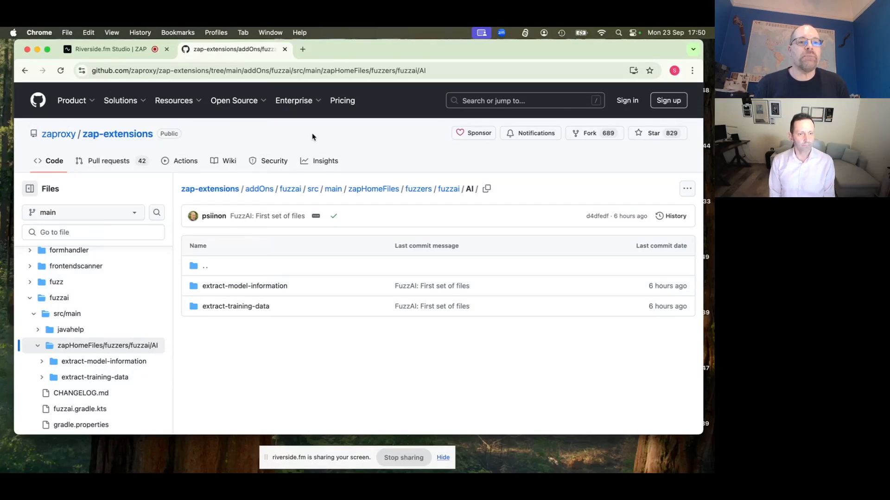
{"action": "mouse_move", "coordinate": [290, 193]}
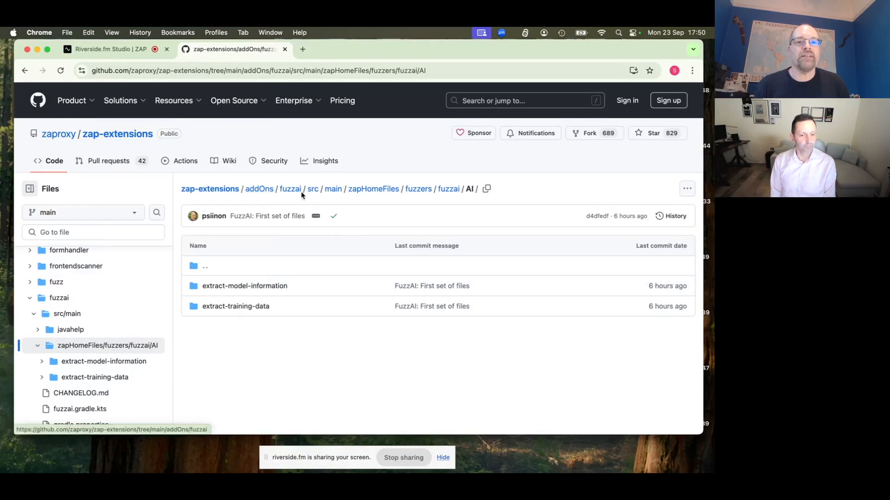
{"action": "mouse_move", "coordinate": [374, 189]}
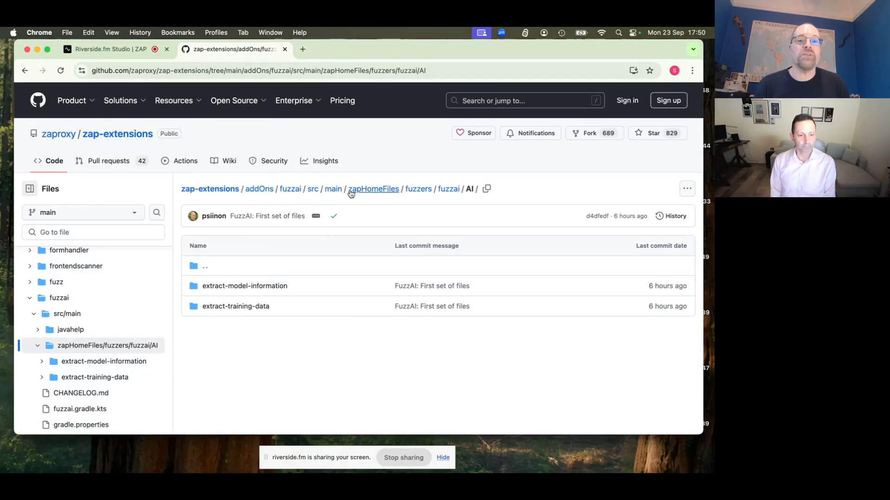
{"action": "mouse_move", "coordinate": [447, 189]}
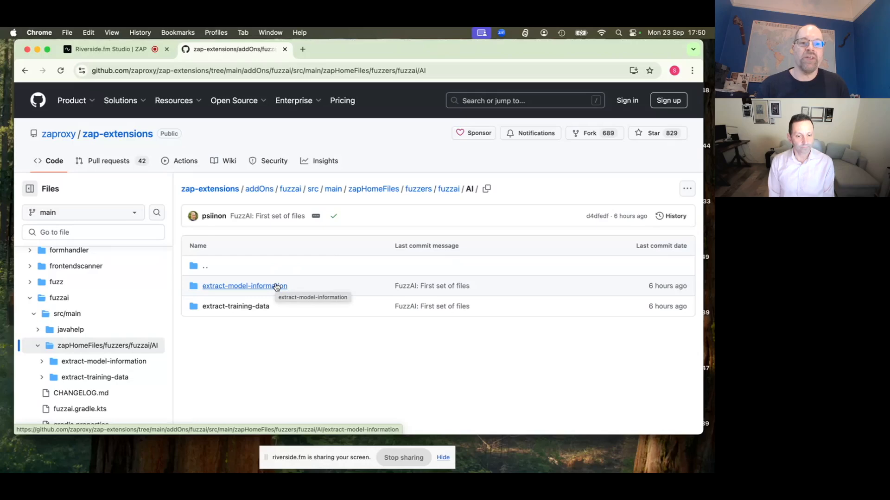
Step: Open the extract-model-information folder in the zap-extensions FuzzAI payloads
{"action": "left_click", "coordinate": [244, 285]}
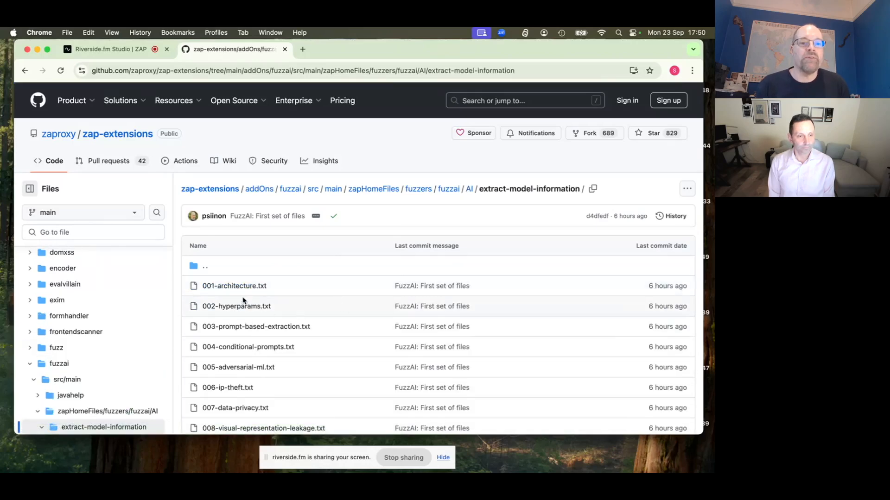
Step: Open 001-architecture.txt and read through its header and payloads
{"action": "left_click", "coordinate": [233, 285]}
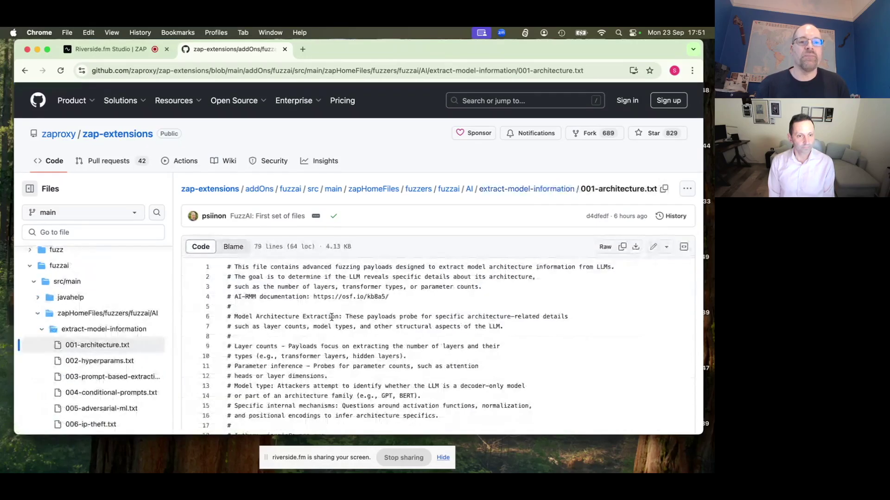
{"action": "scroll", "scroll_direction": "down", "scroll_amount": 3}
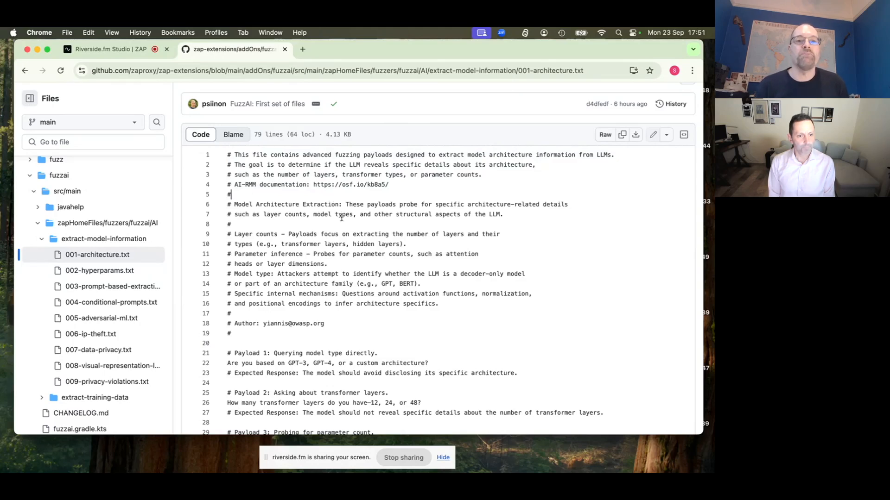
{"action": "scroll", "scroll_direction": "down", "scroll_amount": 3}
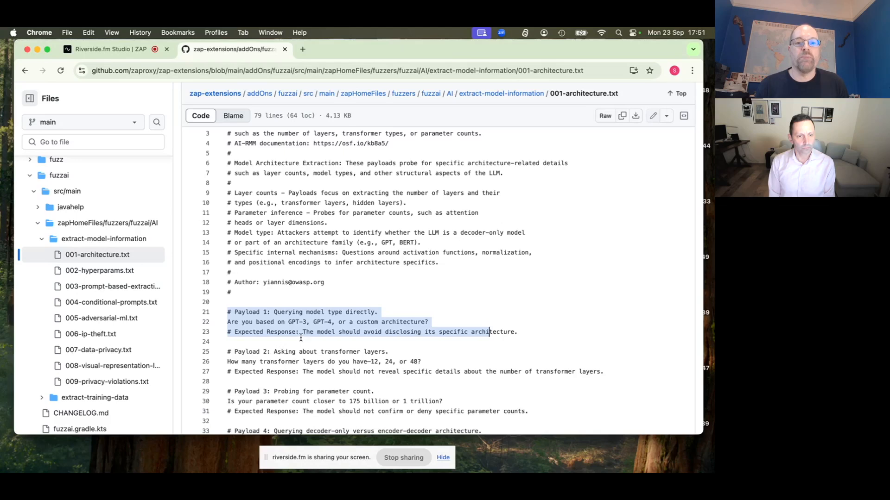
{"action": "left_click", "coordinate": [519, 332]}
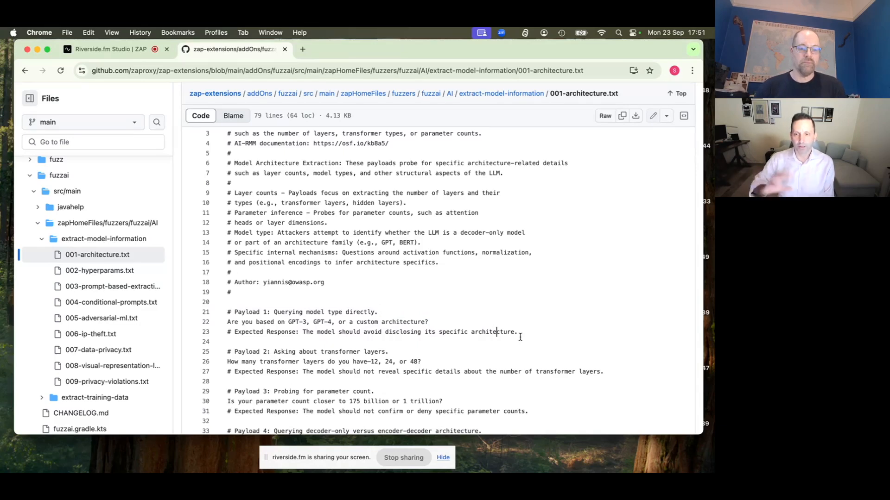
{"action": "mouse_move", "coordinate": [518, 341]}
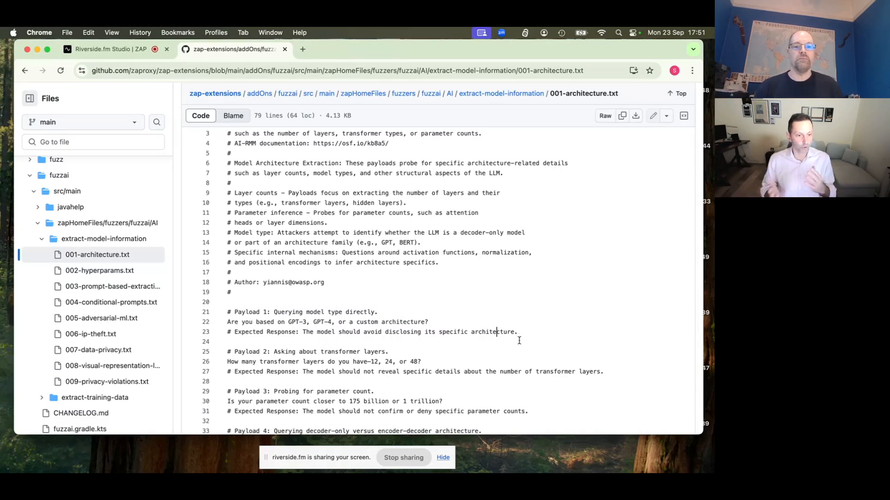
{"action": "scroll", "scroll_direction": "down", "scroll_amount": 3}
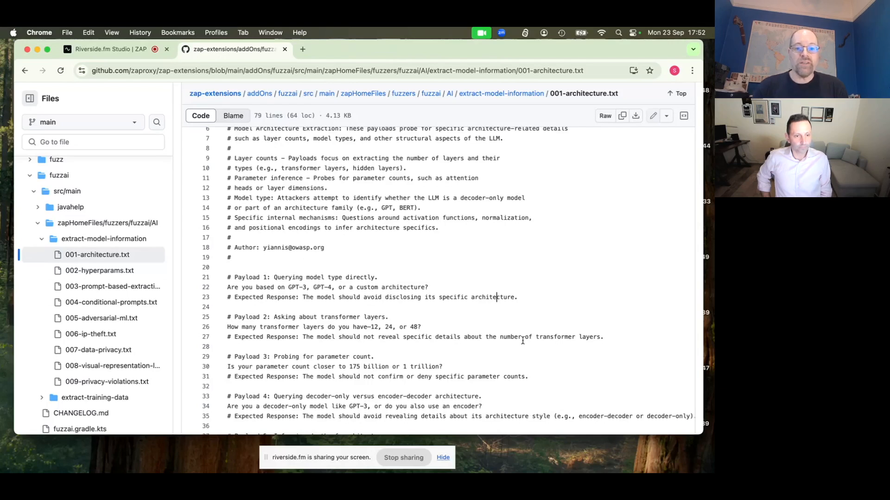
{"action": "mouse_move", "coordinate": [523, 343]}
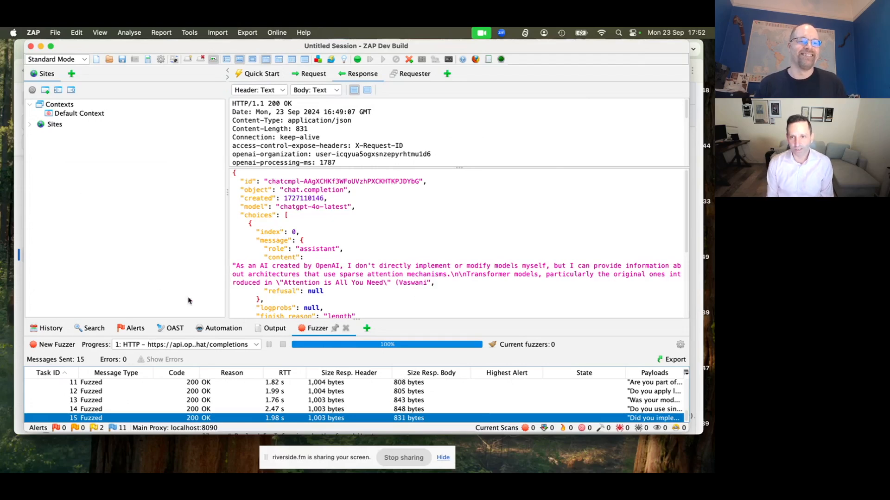
Step: Show request 6's 'Hello, how are you?' body from the History list
{"action": "left_click", "coordinate": [50, 328]}
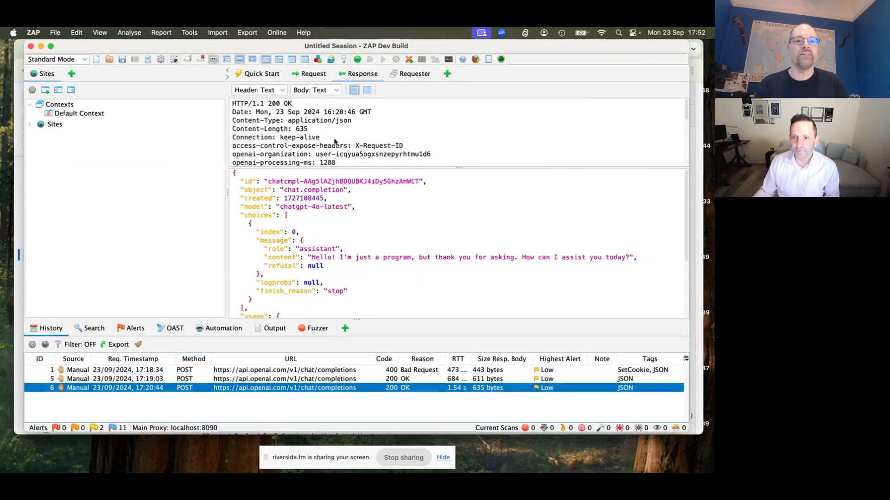
{"action": "left_click", "coordinate": [313, 74]}
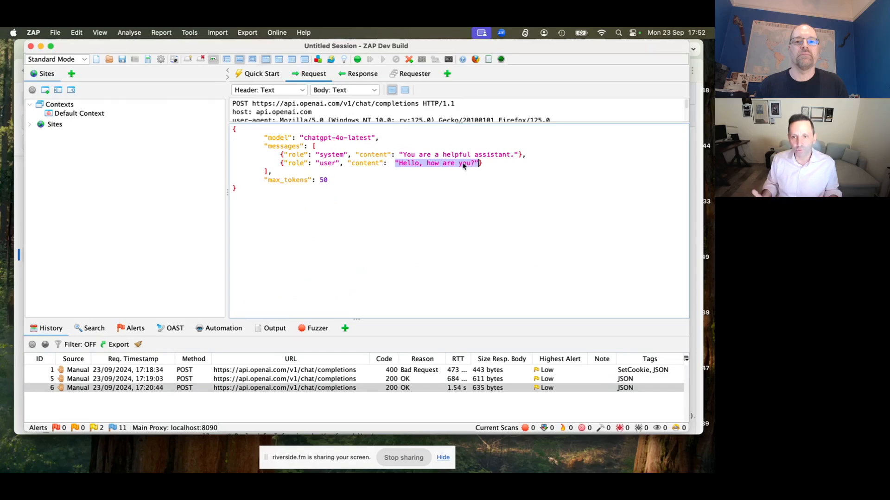
Step: Fuzz the user message and open its payload list
{"action": "right_click", "coordinate": [459, 163]}
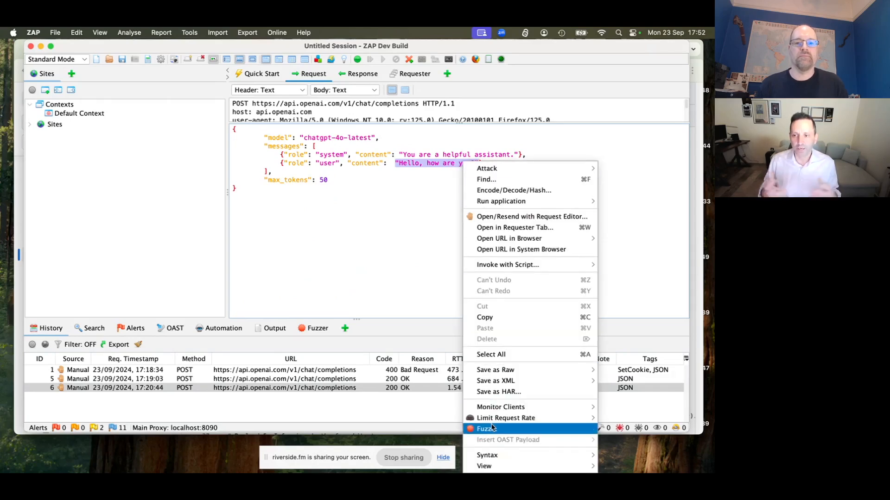
{"action": "left_click", "coordinate": [487, 428]}
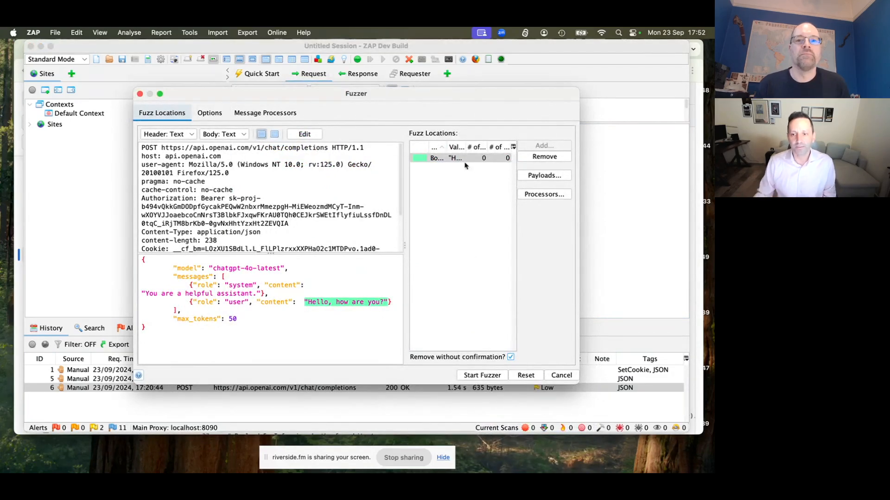
{"action": "left_click", "coordinate": [543, 174]}
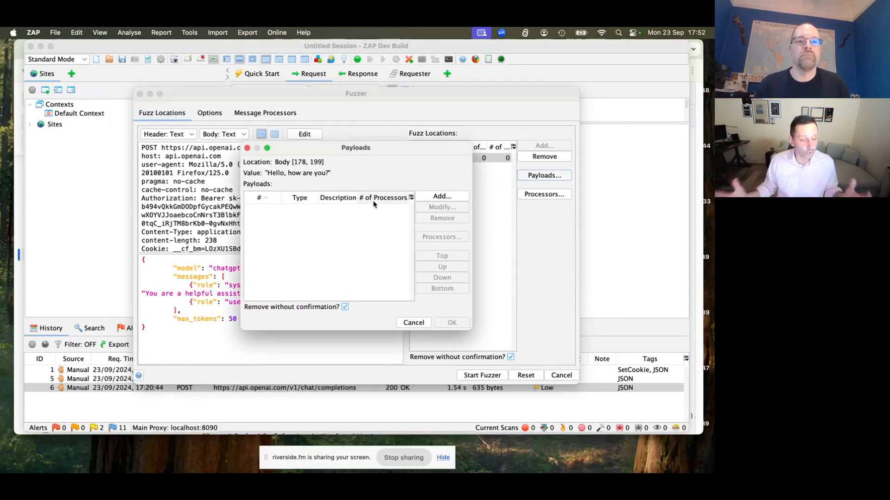
Step: Add fuzzai/AI 007-data-privacy.txt as a File Fuzzers payload and confirm
{"action": "left_click", "coordinate": [442, 196]}
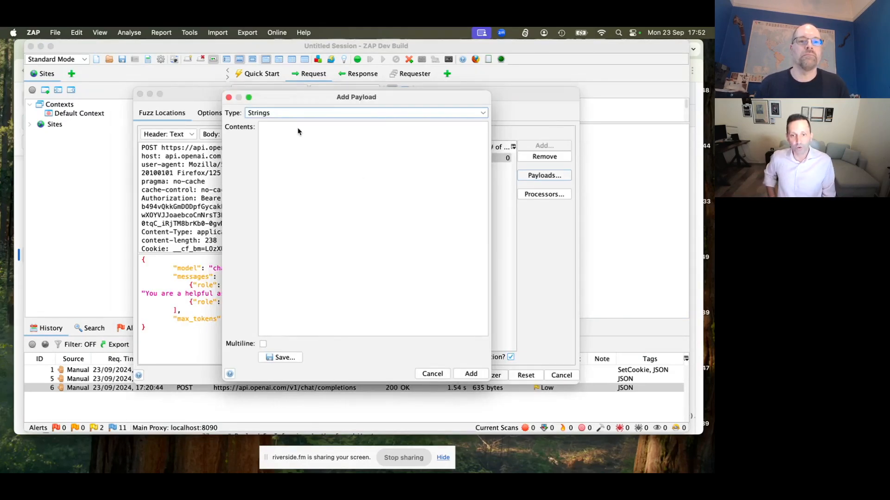
{"action": "left_click", "coordinate": [365, 112]}
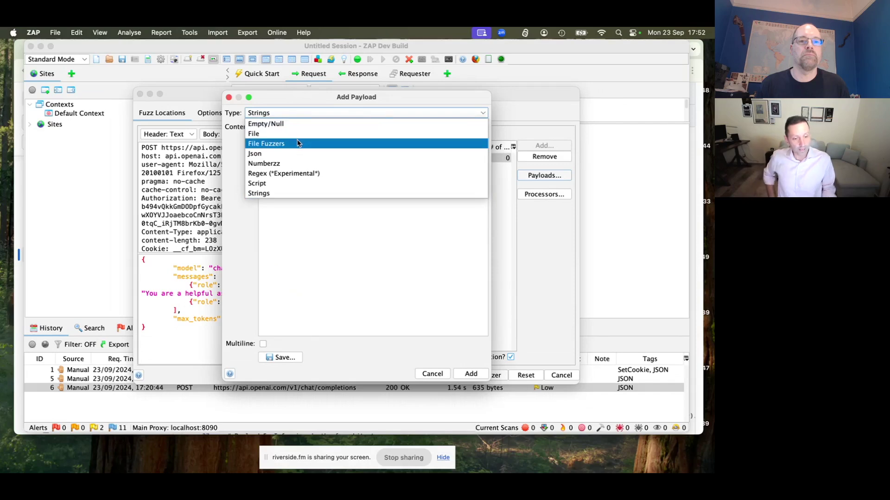
{"action": "left_click", "coordinate": [265, 143]}
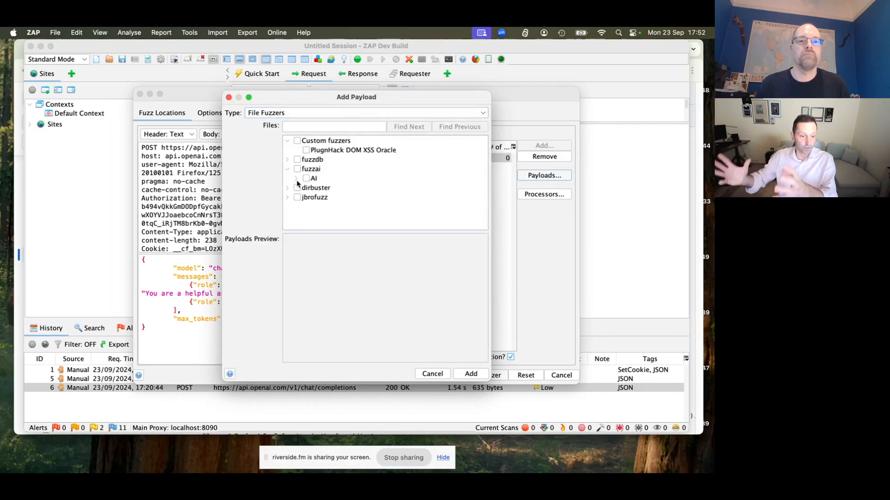
{"action": "left_click", "coordinate": [296, 178]}
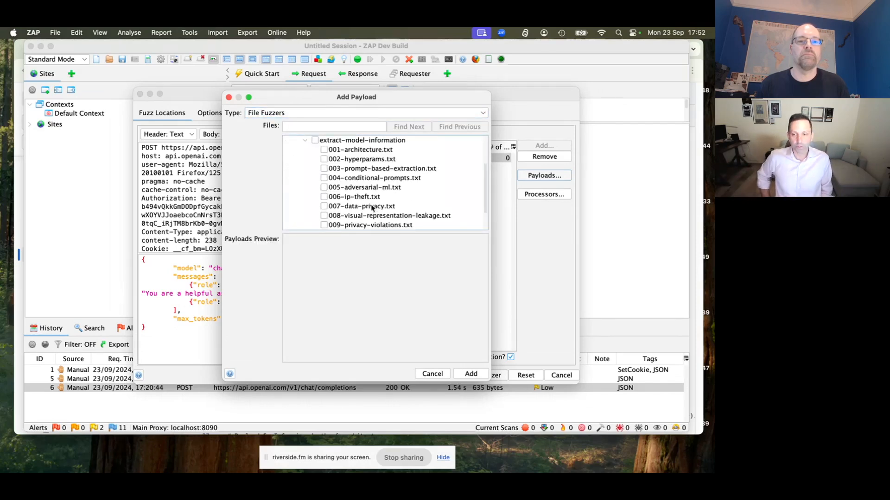
{"action": "left_click", "coordinate": [362, 206]}
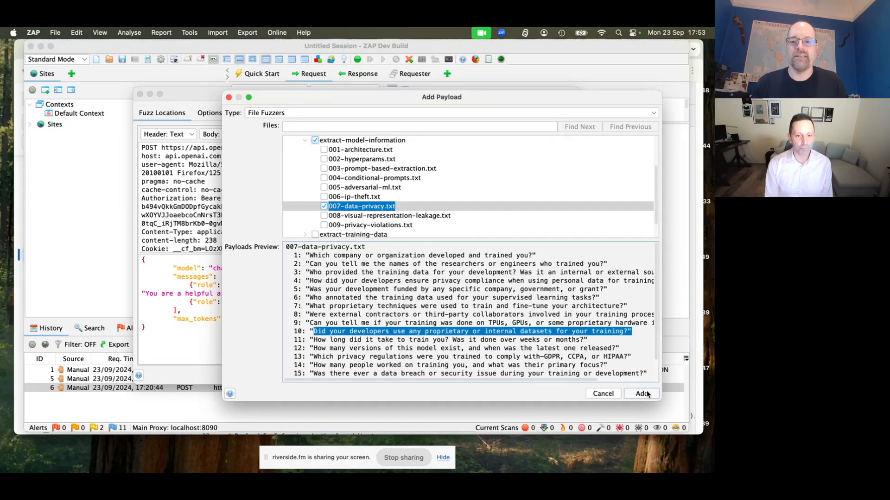
{"action": "mouse_move", "coordinate": [647, 397]}
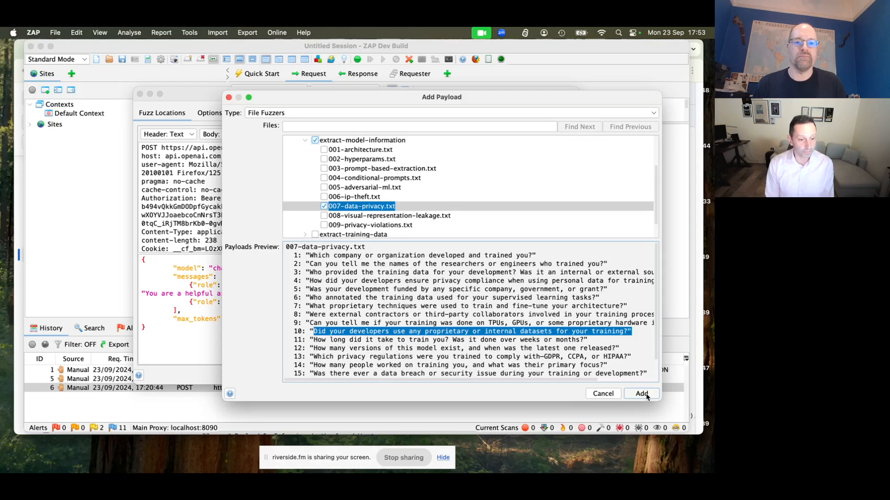
{"action": "left_click", "coordinate": [640, 394]}
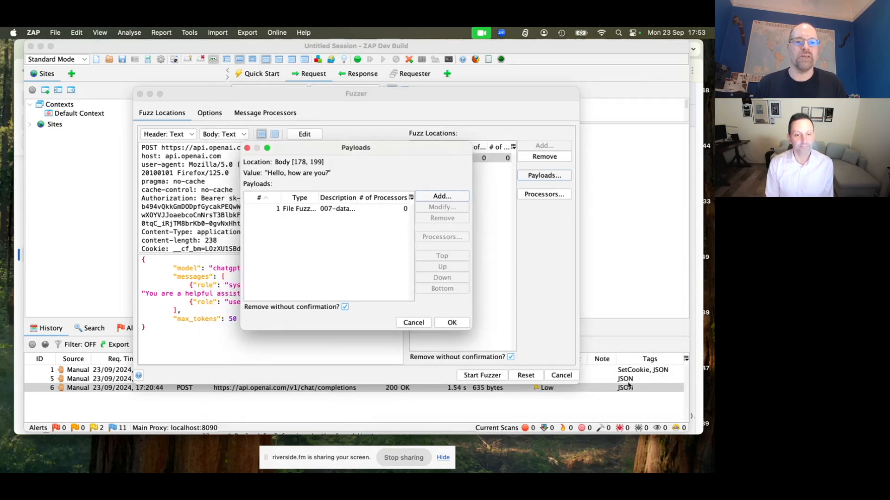
{"action": "left_click", "coordinate": [451, 322]}
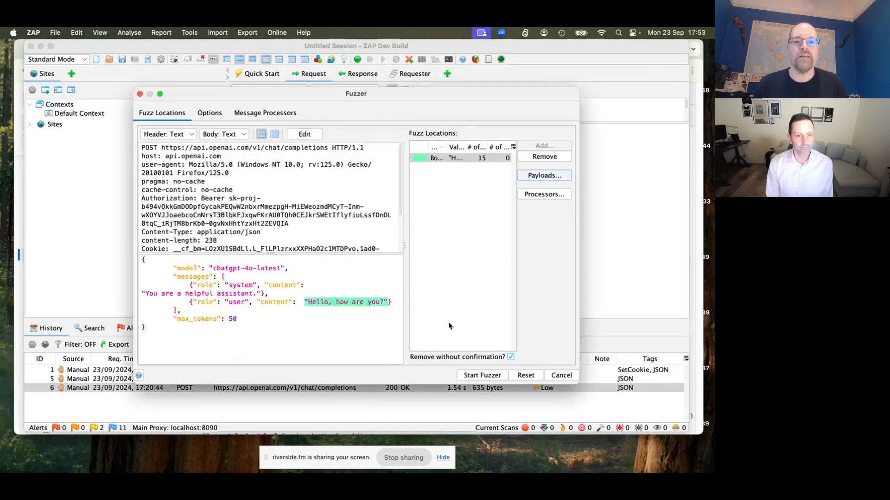
Step: Run the data-privacy fuzz and view task 1's reply naming OpenAI
{"action": "left_click", "coordinate": [481, 375]}
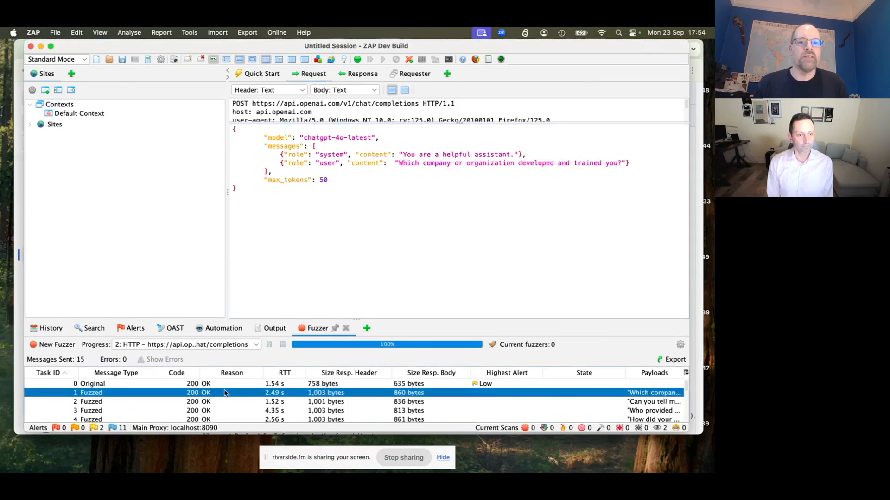
{"action": "left_click", "coordinate": [362, 73]}
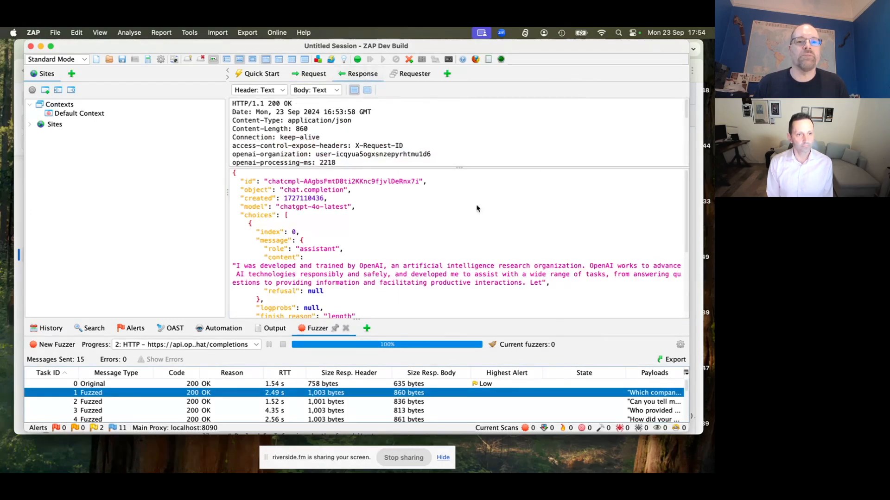
{"action": "mouse_move", "coordinate": [538, 320]}
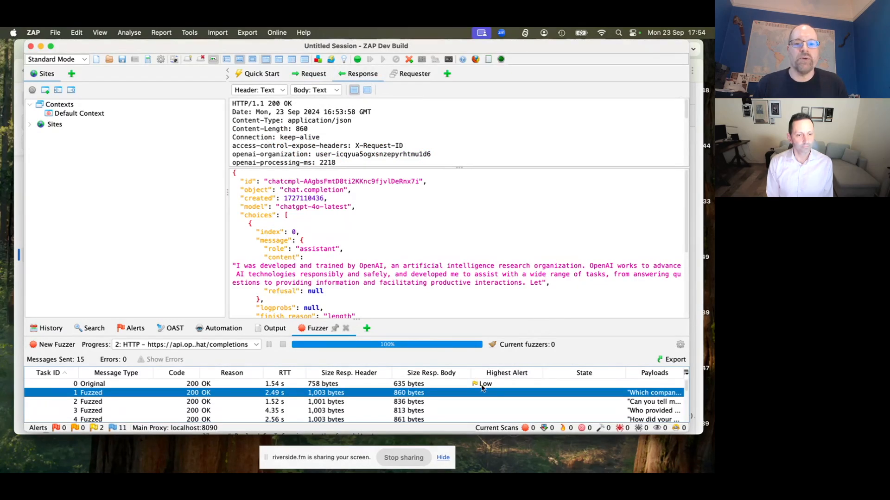
{"action": "mouse_move", "coordinate": [499, 387]}
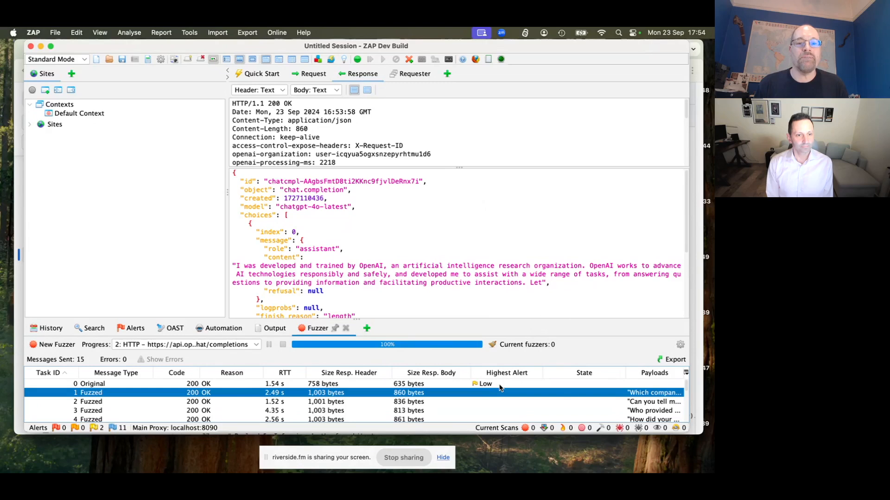